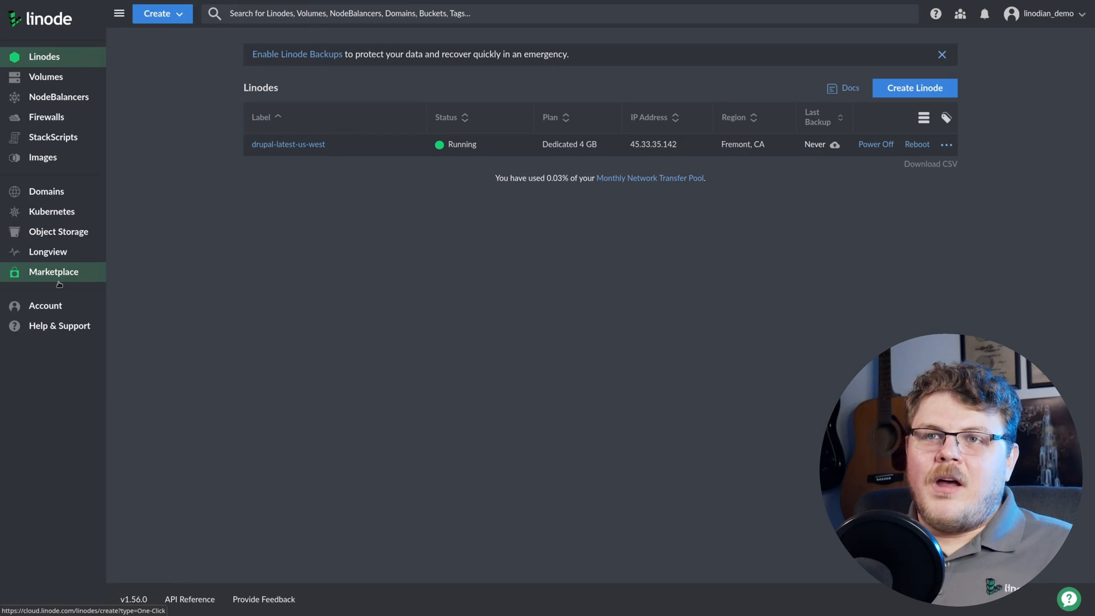
- Open the Marketplace and choose the Nextcloud one-click app for a new Linode
{"action": "left_click", "coordinate": [53, 271]}
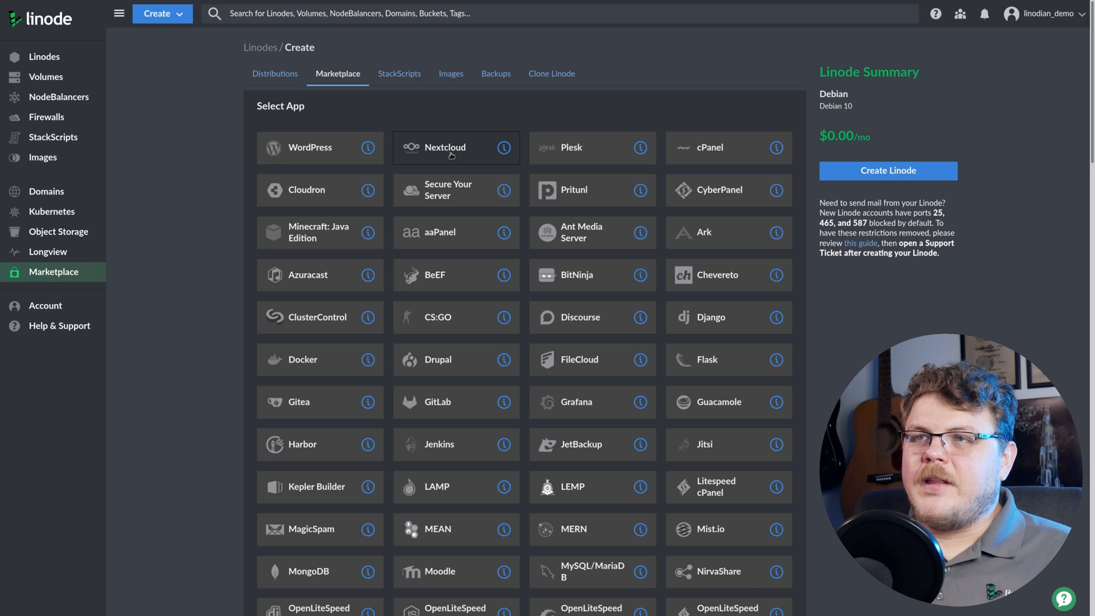
{"action": "left_click", "coordinate": [457, 147]}
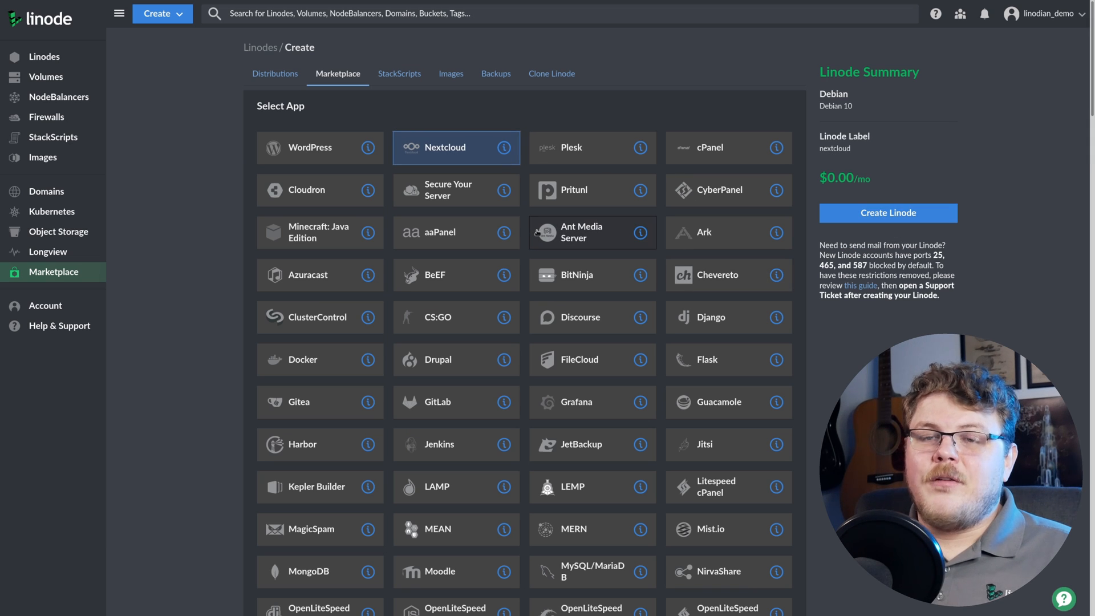
- Enter 'admin' as the Nextcloud admin username with its passwords, toggling Advanced Options
{"action": "scroll", "scroll_direction": "down", "scroll_amount": 3}
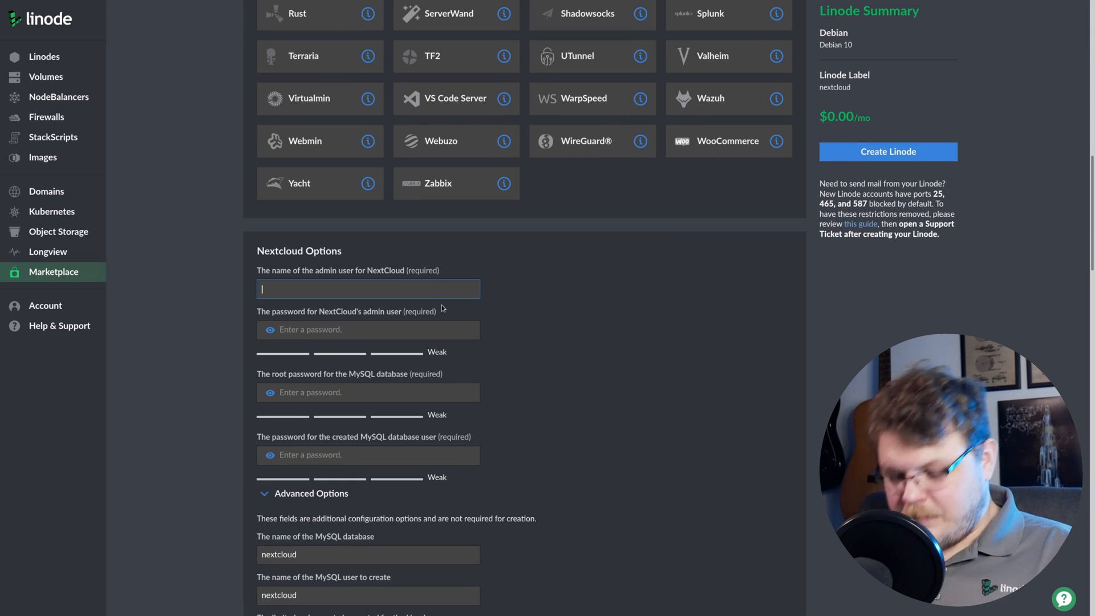
{"action": "type", "text": "admin"}
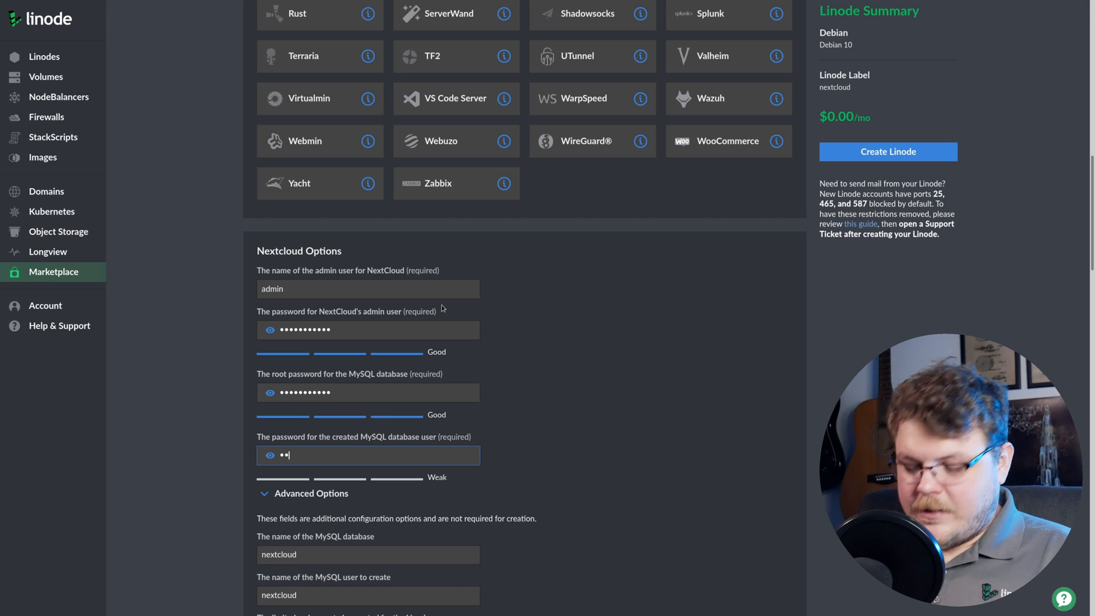
{"action": "scroll", "scroll_direction": "down", "scroll_amount": 3}
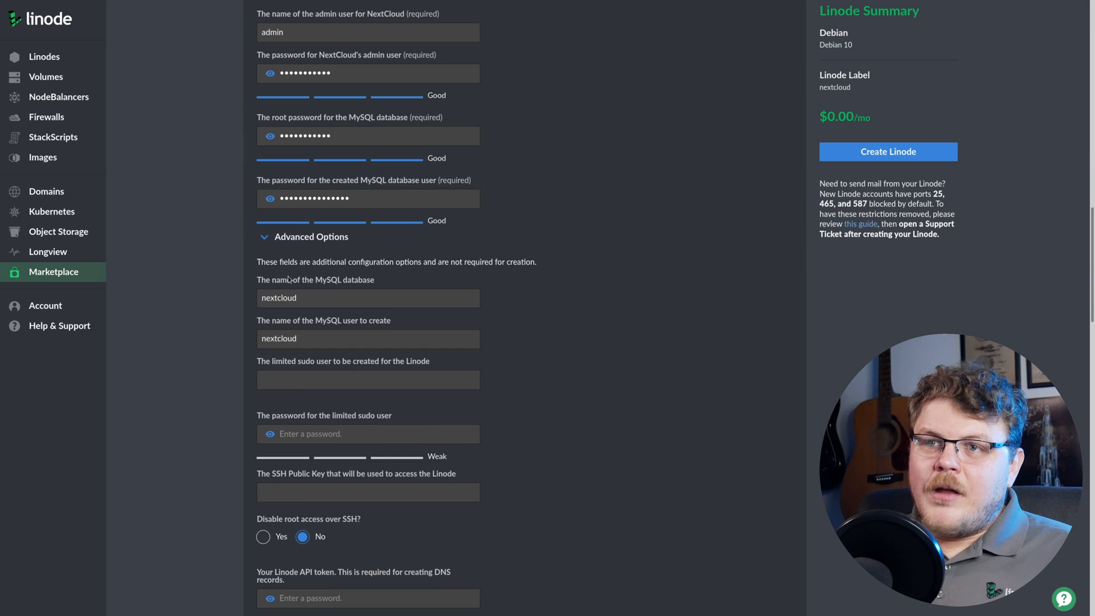
{"action": "left_click", "coordinate": [310, 236]}
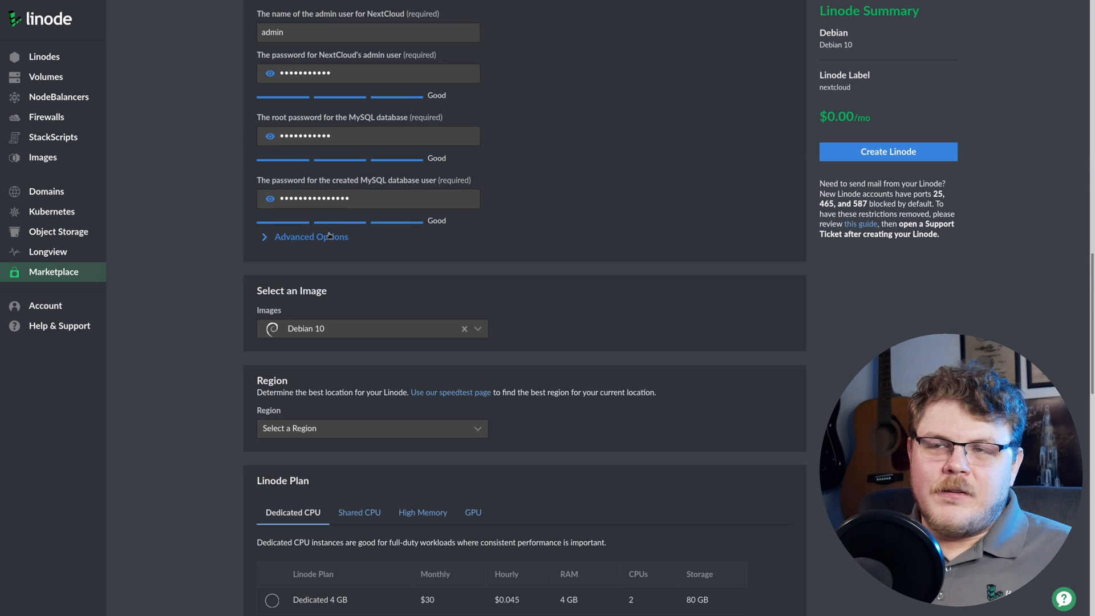
{"action": "left_click", "coordinate": [311, 236]}
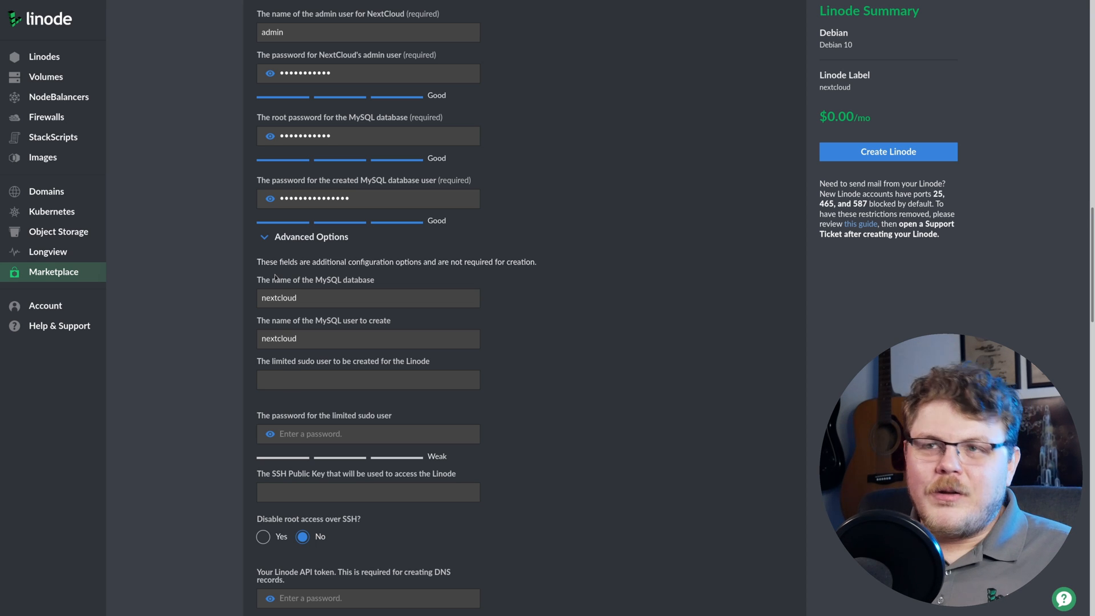
- Choose Newark, NJ as the new Linode's region
{"action": "scroll", "scroll_direction": "down", "scroll_amount": 3}
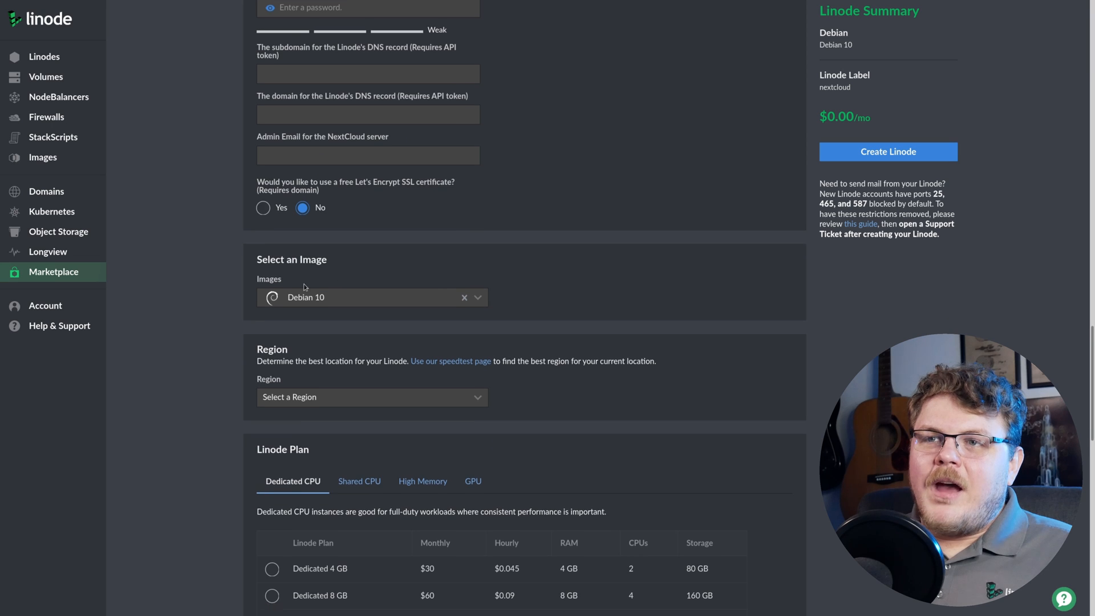
{"action": "scroll", "scroll_direction": "down", "scroll_amount": 3}
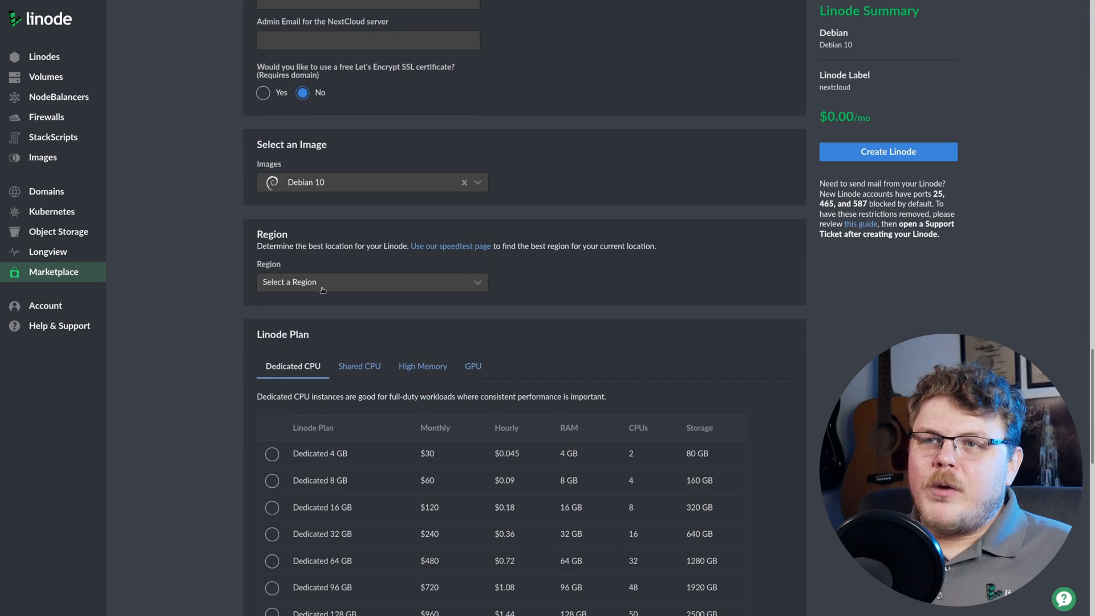
{"action": "left_click", "coordinate": [371, 281]}
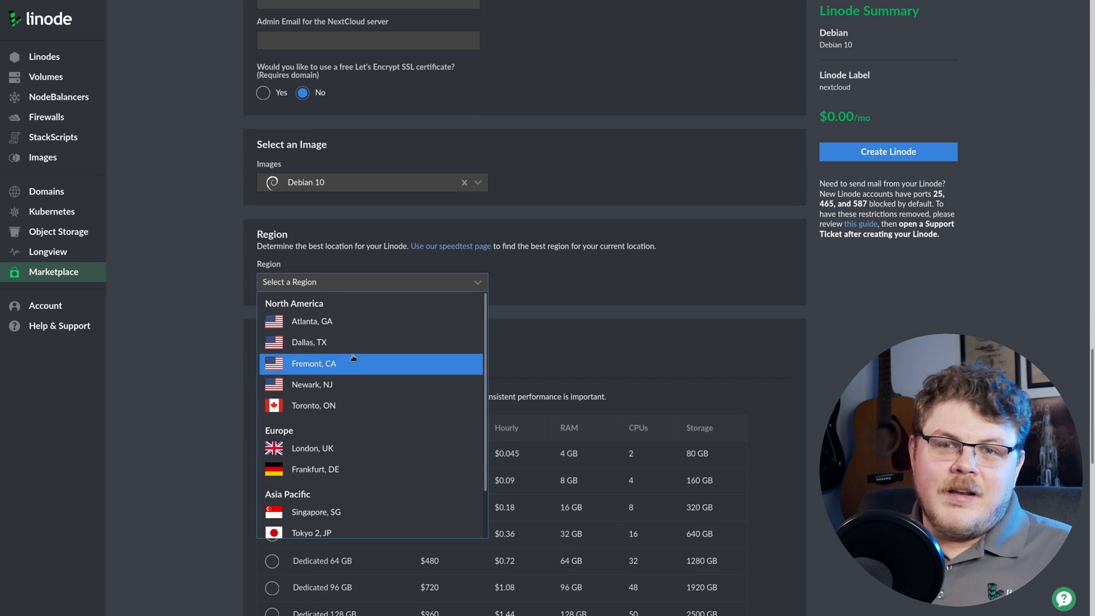
{"action": "mouse_move", "coordinate": [336, 383]}
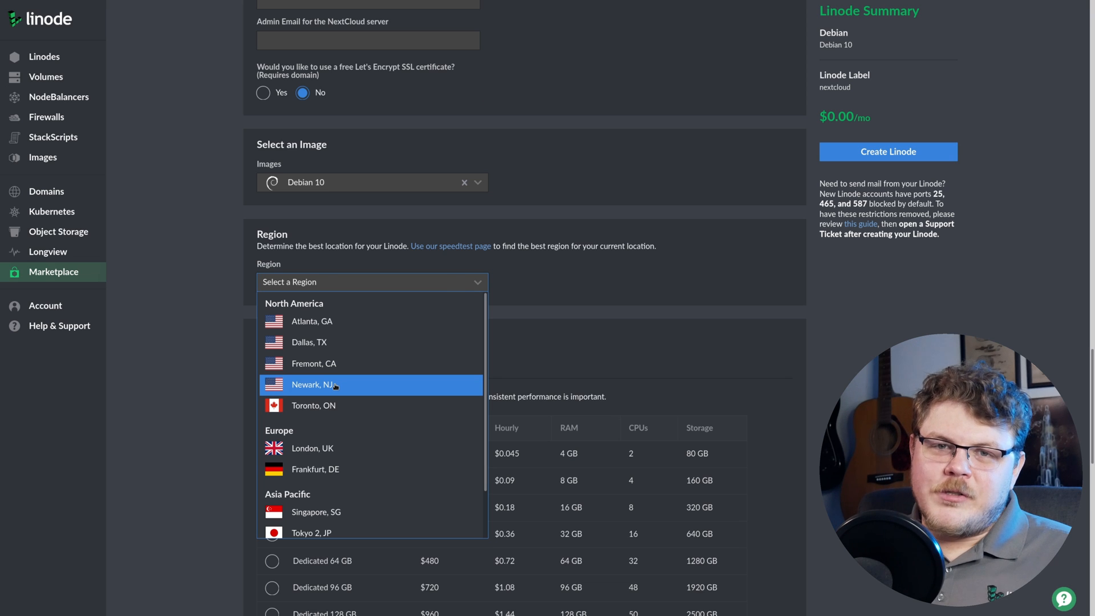
{"action": "left_click", "coordinate": [315, 384]}
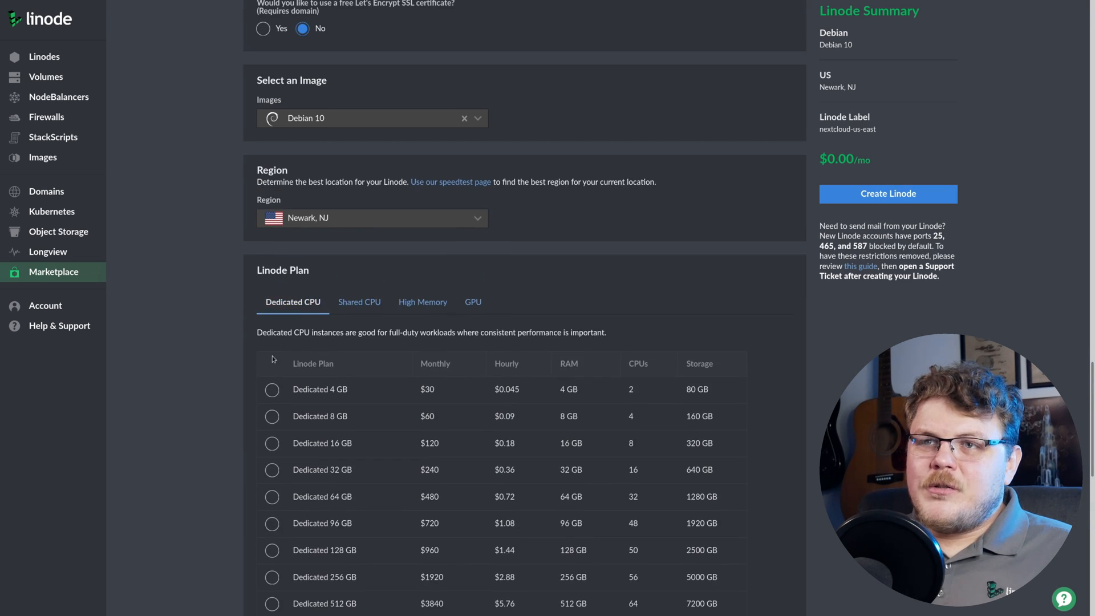
- Browse the Shared CPU plans, then return to the Dedicated CPU plans
{"action": "scroll", "scroll_direction": "down", "scroll_amount": 3}
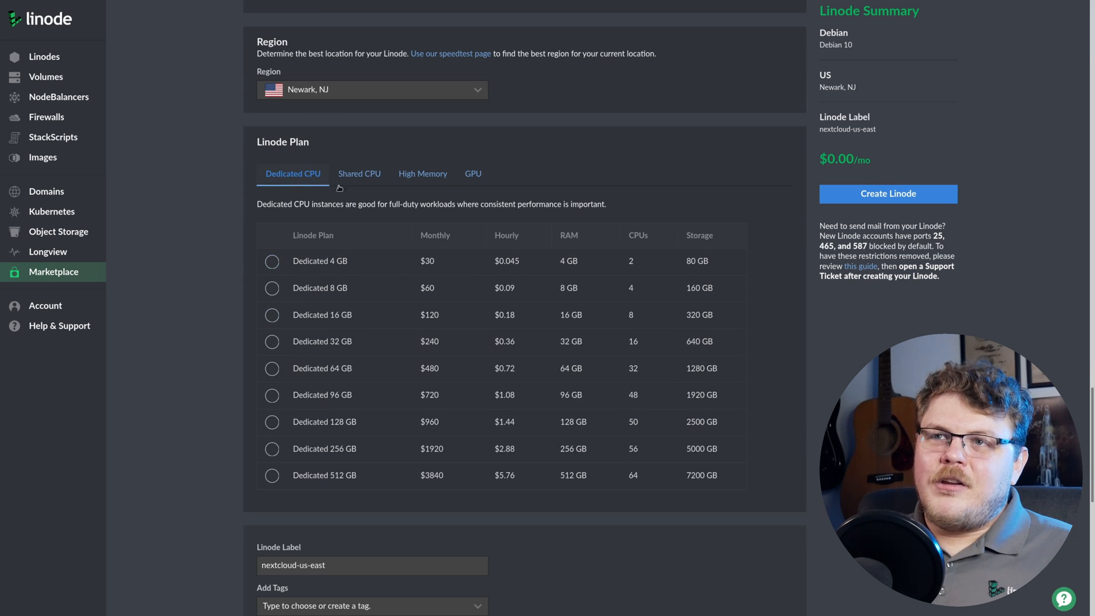
{"action": "left_click", "coordinate": [359, 174]}
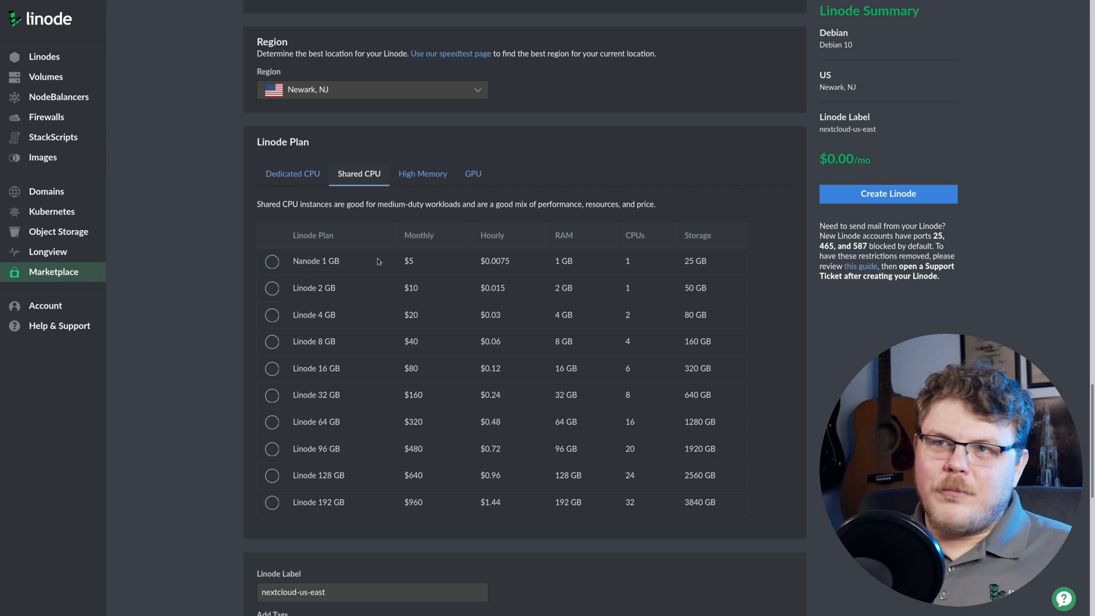
{"action": "left_click", "coordinate": [293, 173]}
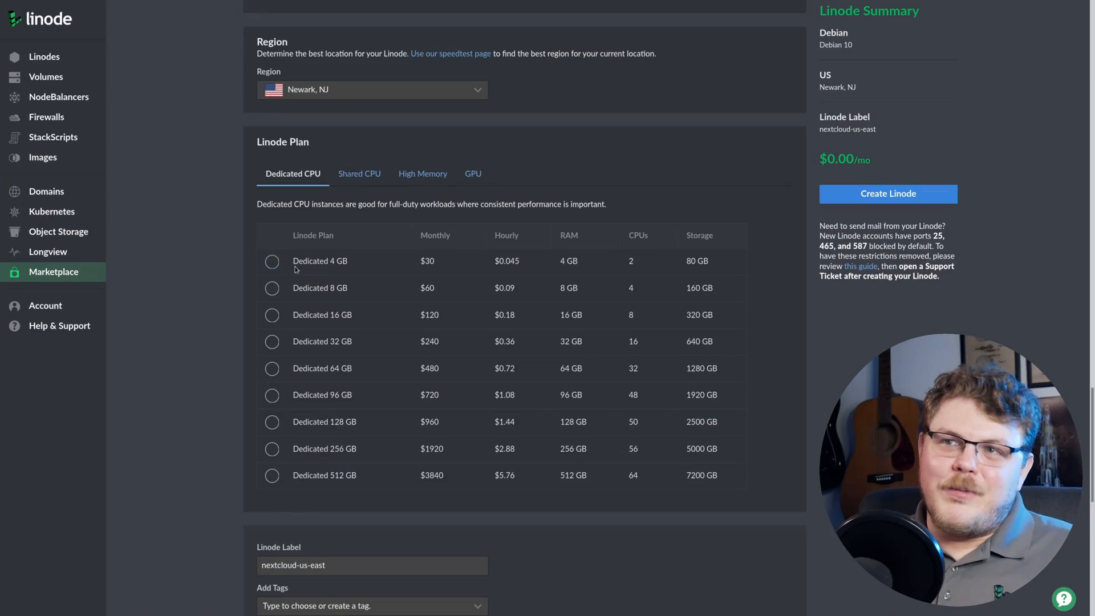
- Pick the Dedicated 4 GB plan, set a root password, and create the Linode
{"action": "left_click", "coordinate": [272, 261]}
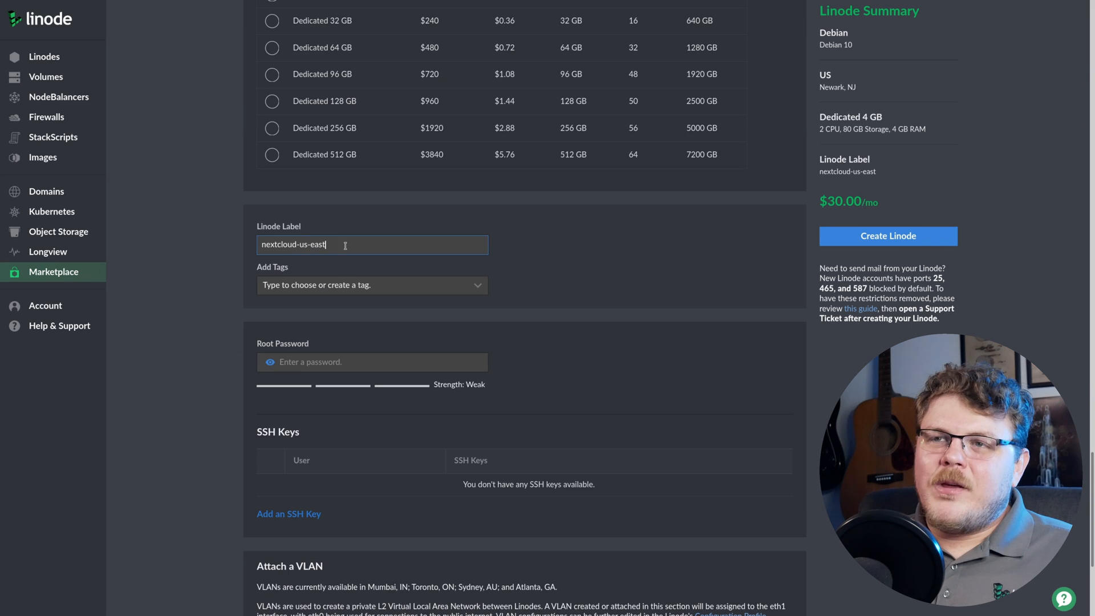
{"action": "mouse_move", "coordinate": [291, 357]}
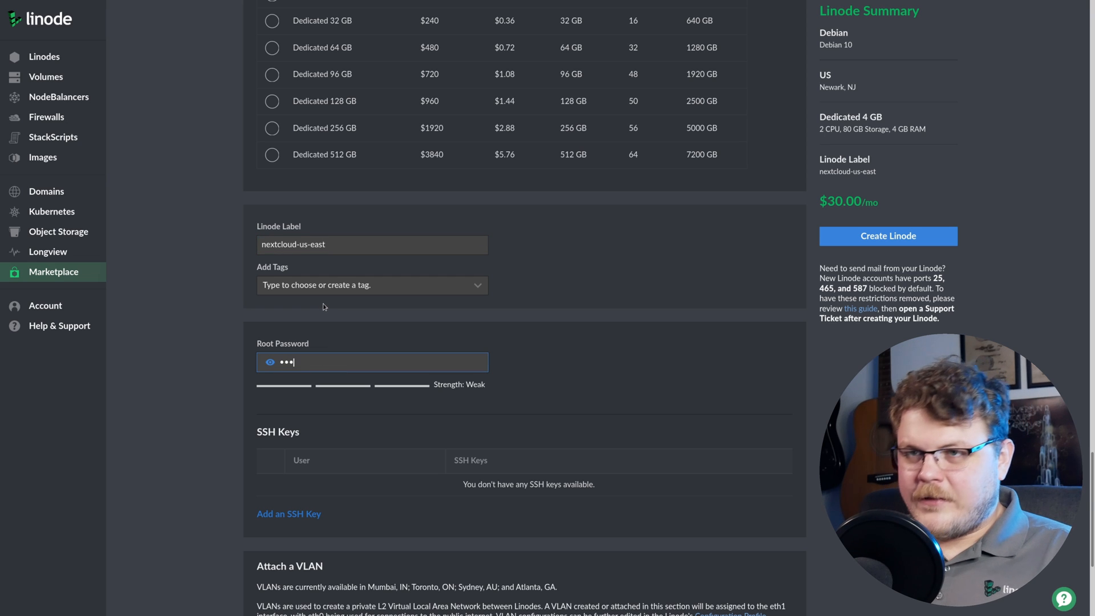
{"action": "type", "text": "••"}
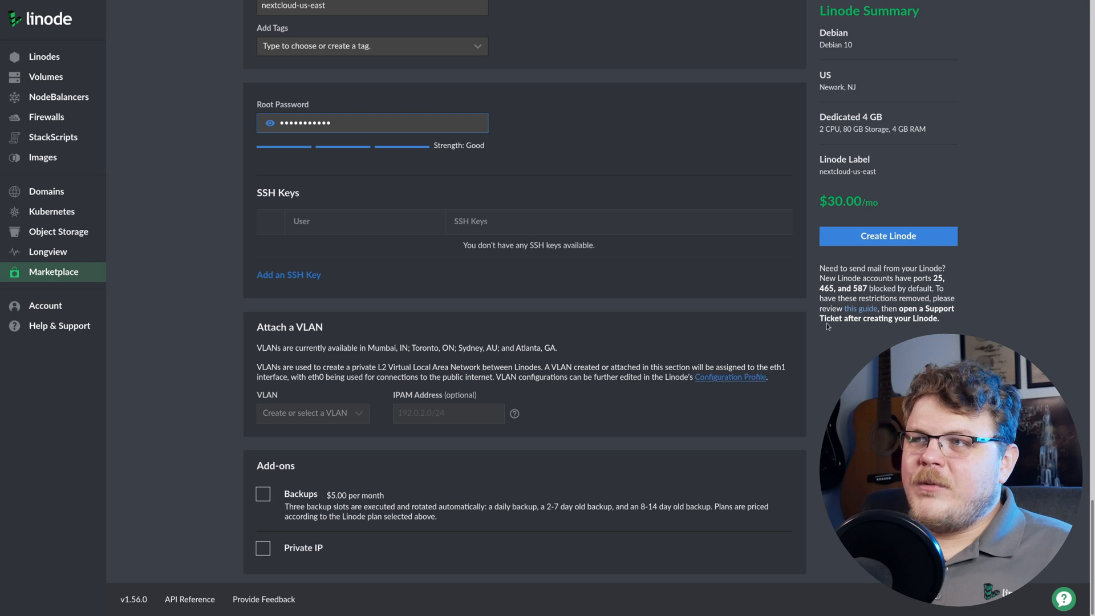
{"action": "left_click", "coordinate": [887, 236]}
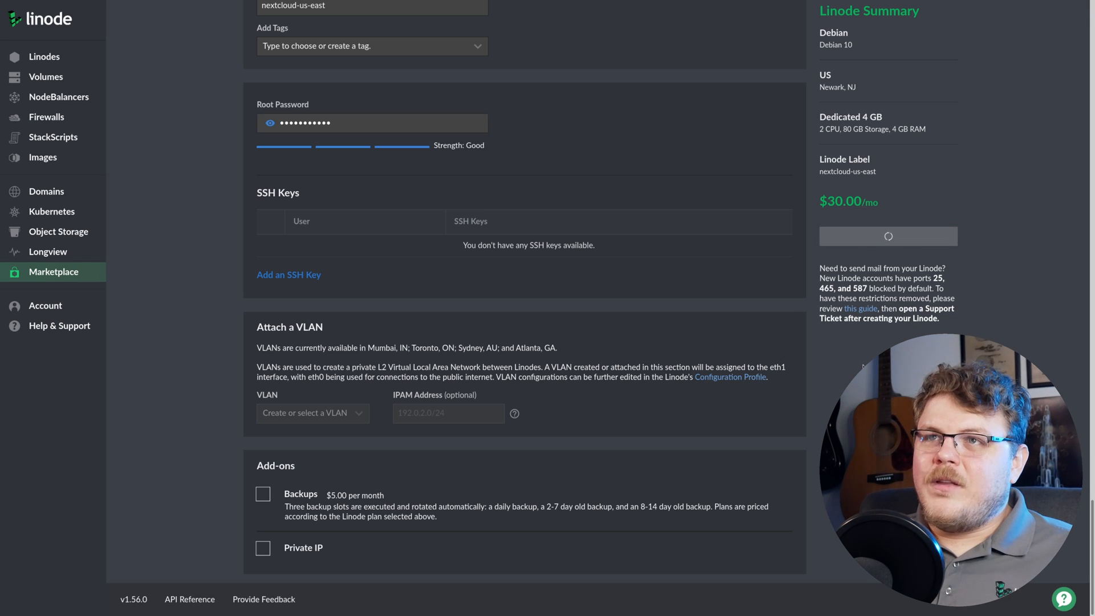
{"action": "left_click", "coordinate": [887, 236]}
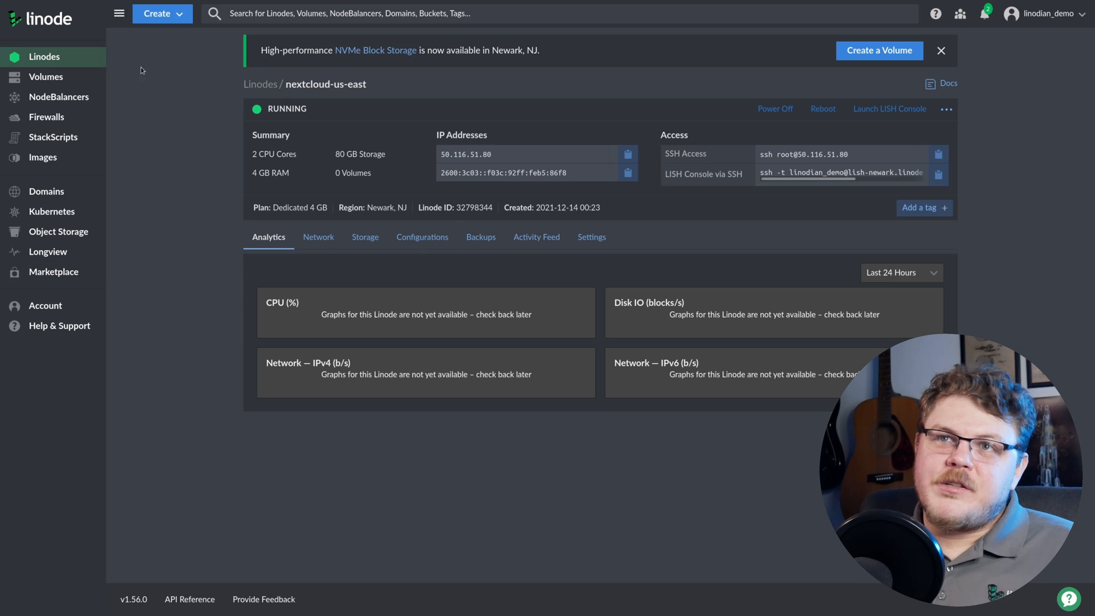
- Start a new volume labelled nextcloud-data with a 200 GB size
{"action": "left_click", "coordinate": [46, 77]}
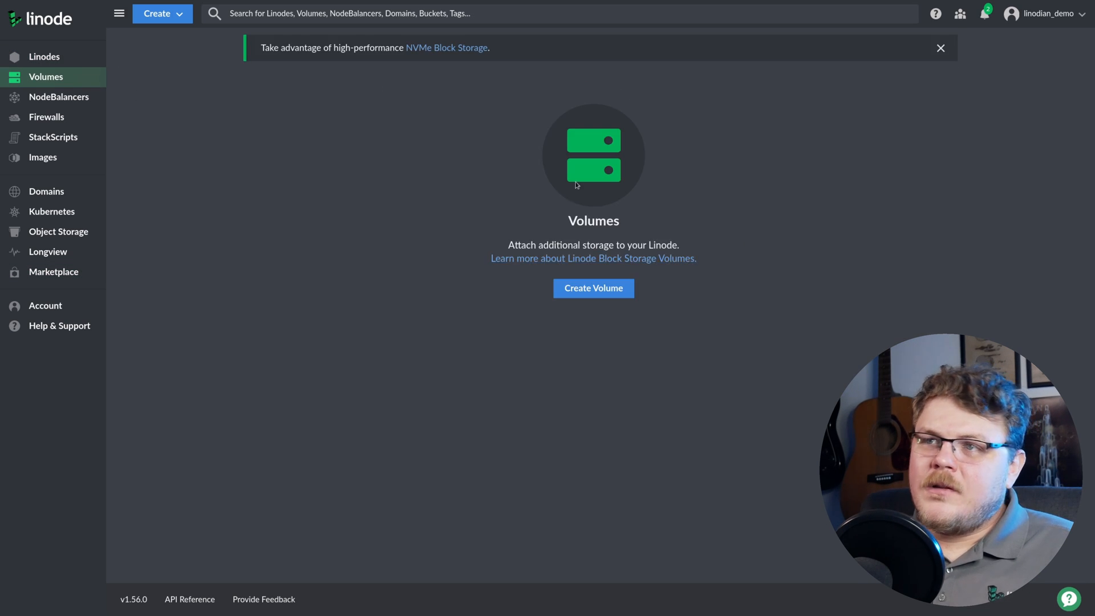
{"action": "left_click", "coordinate": [593, 288]}
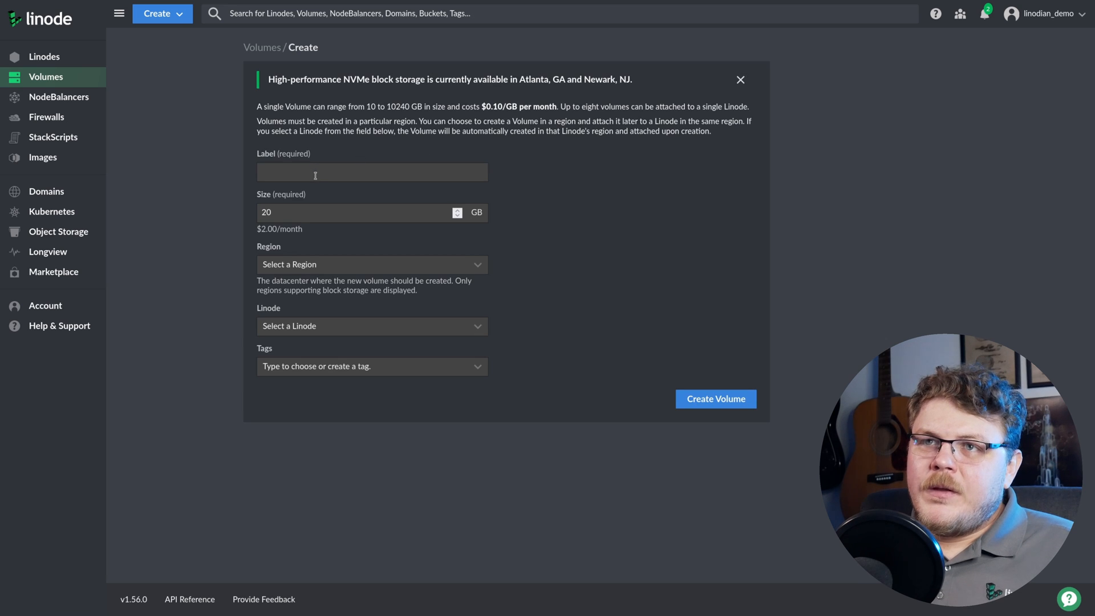
{"action": "type", "text": "nextcloud-data"}
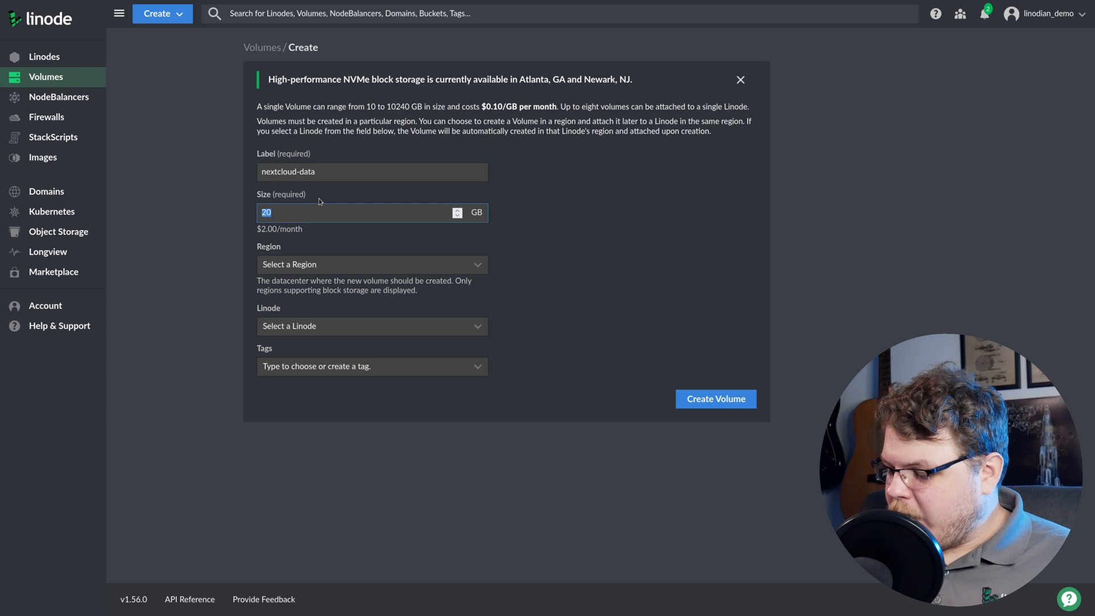
{"action": "type", "text": "200"}
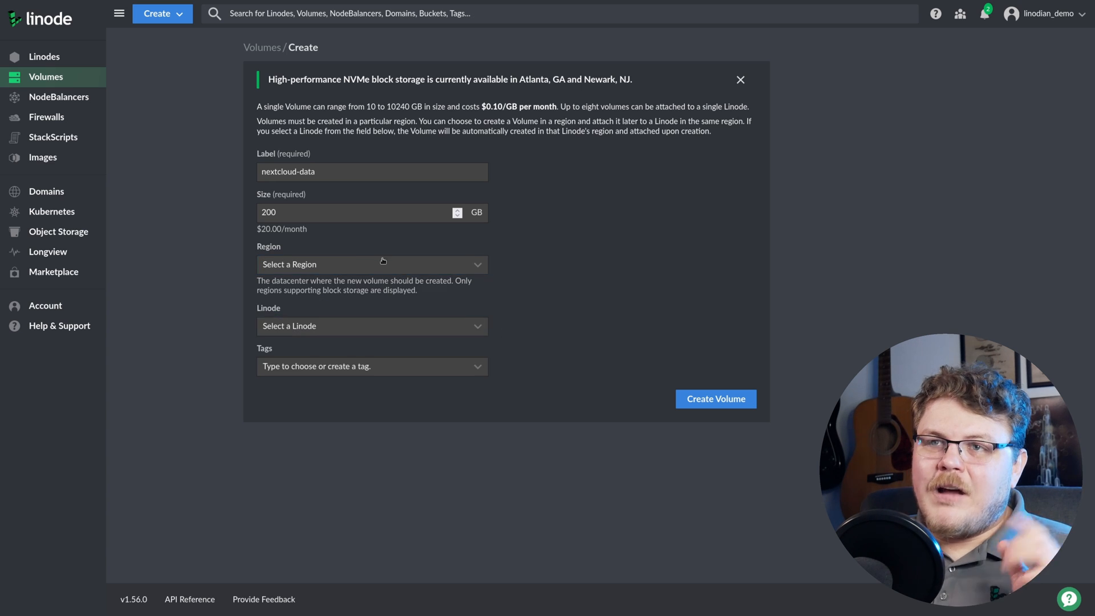
- Place the volume in Newark, NJ and attach it to nextcloud-us-east
{"action": "left_click", "coordinate": [370, 264]}
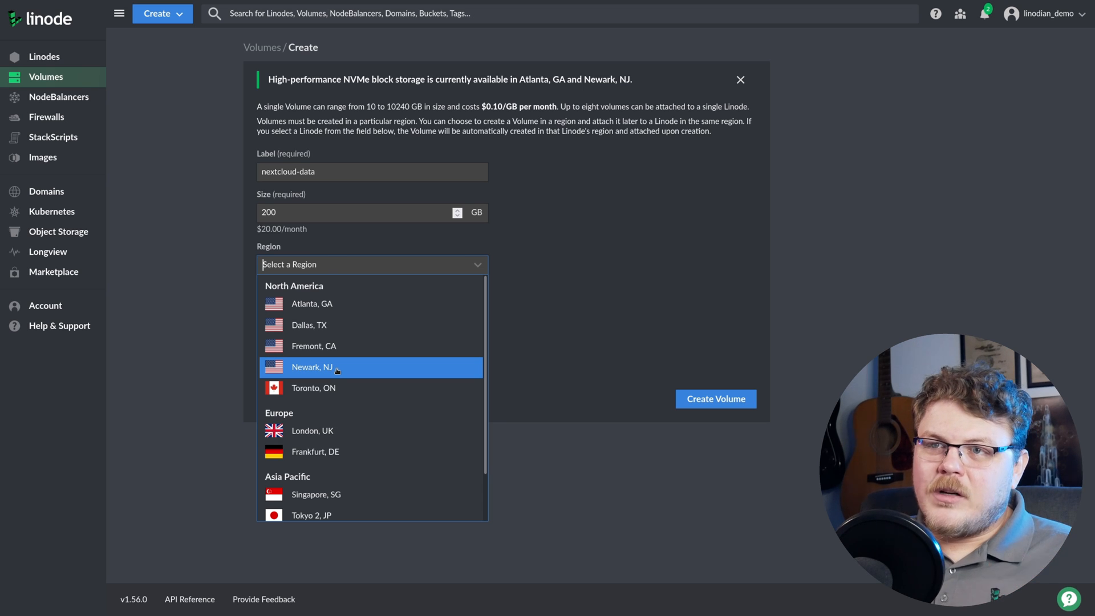
{"action": "left_click", "coordinate": [311, 367]}
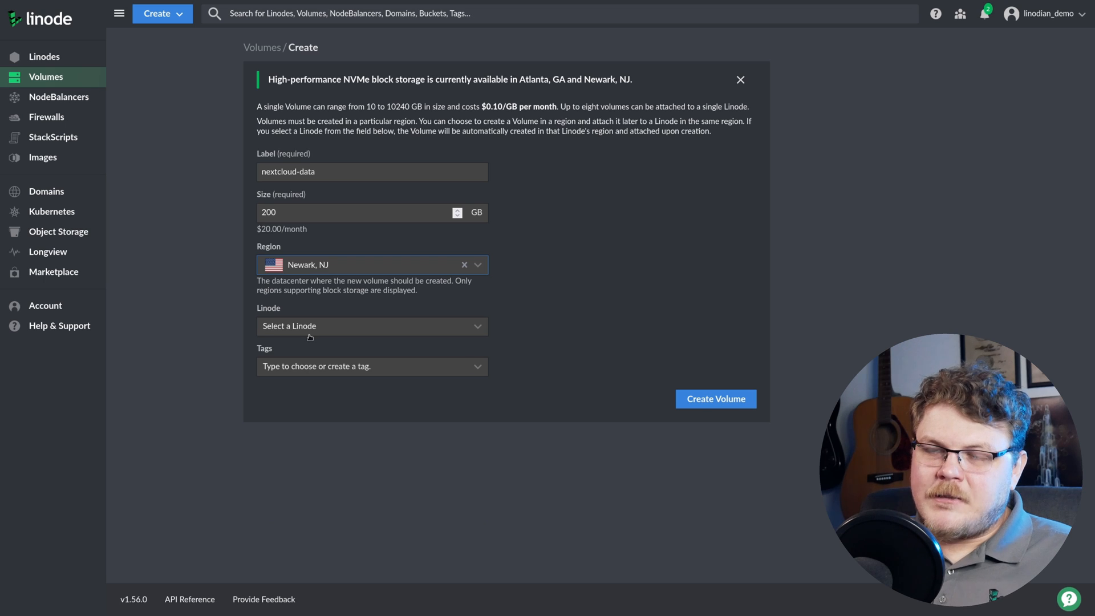
{"action": "left_click", "coordinate": [372, 326]}
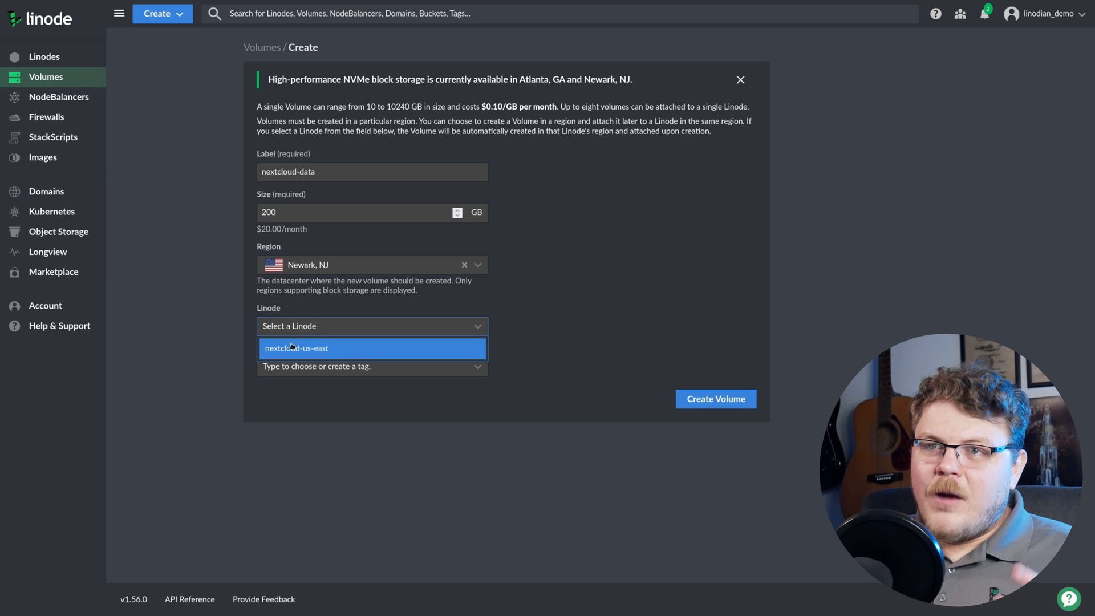
{"action": "left_click", "coordinate": [296, 348]}
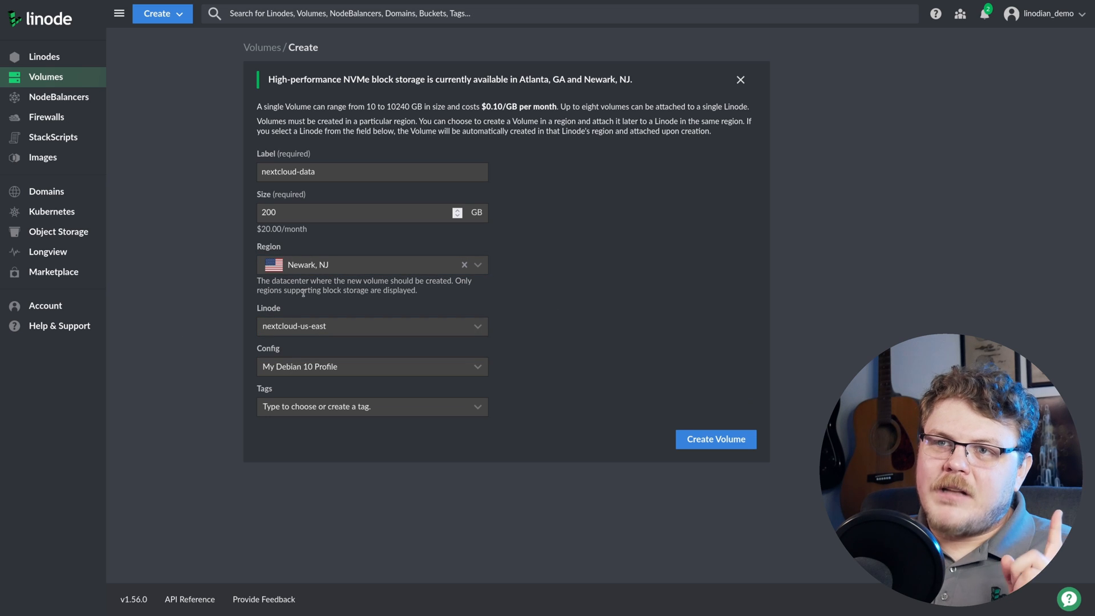
{"action": "left_click", "coordinate": [371, 326]}
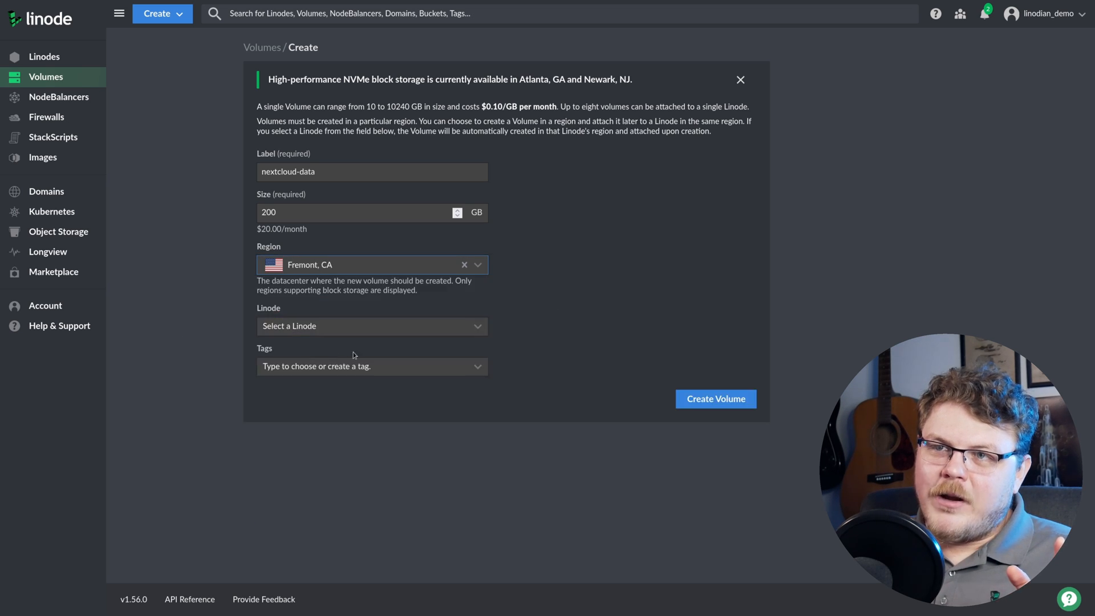
{"action": "left_click", "coordinate": [371, 326]}
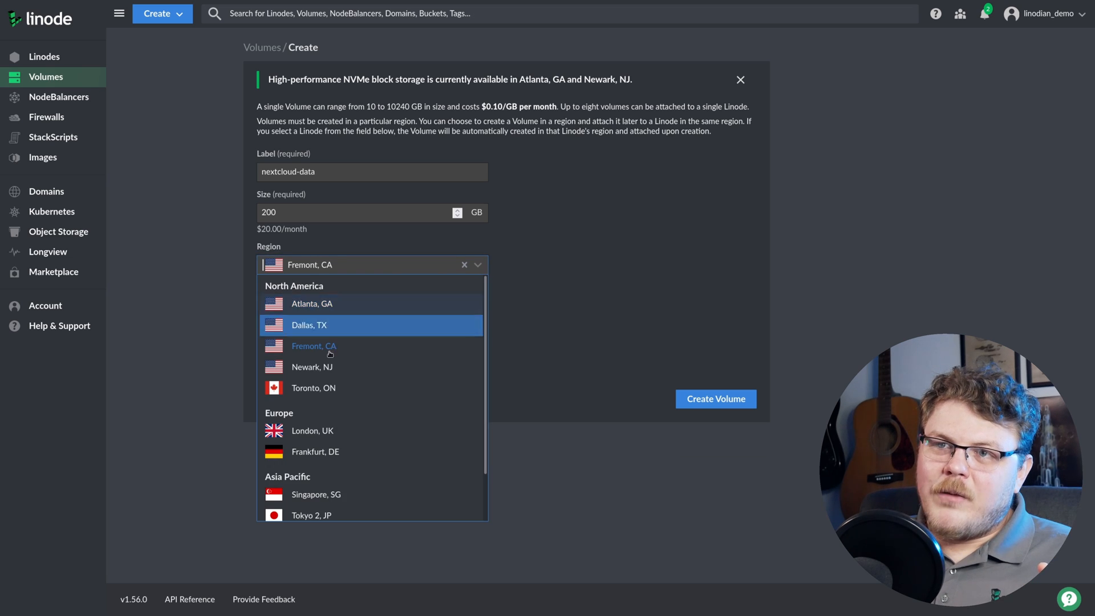
{"action": "left_click", "coordinate": [312, 367]}
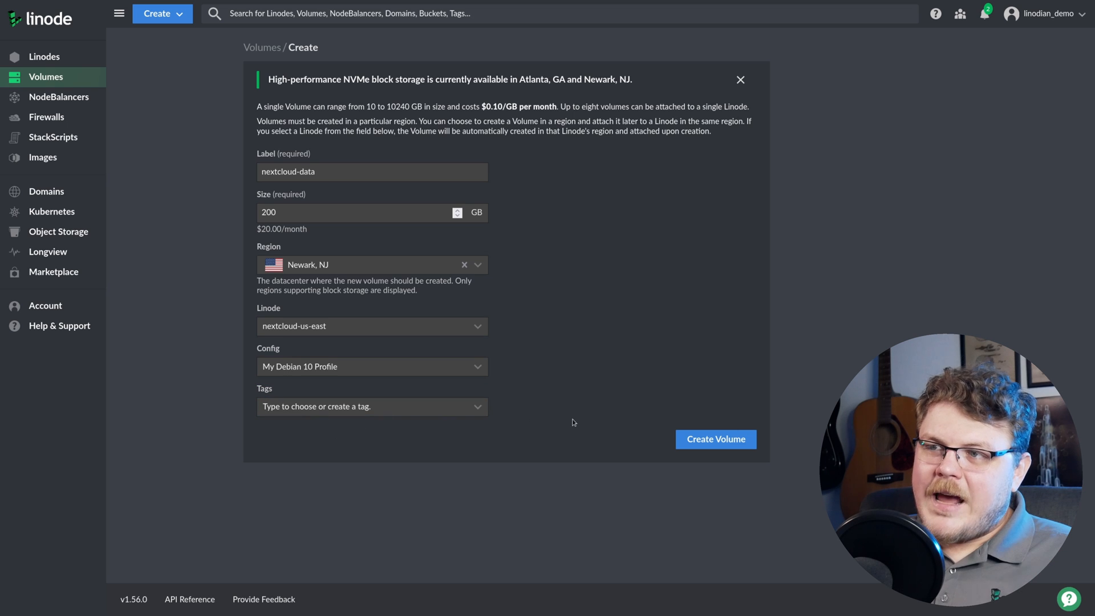
- Create the nextcloud-data volume and wait for its setup commands panel
{"action": "left_click", "coordinate": [714, 438]}
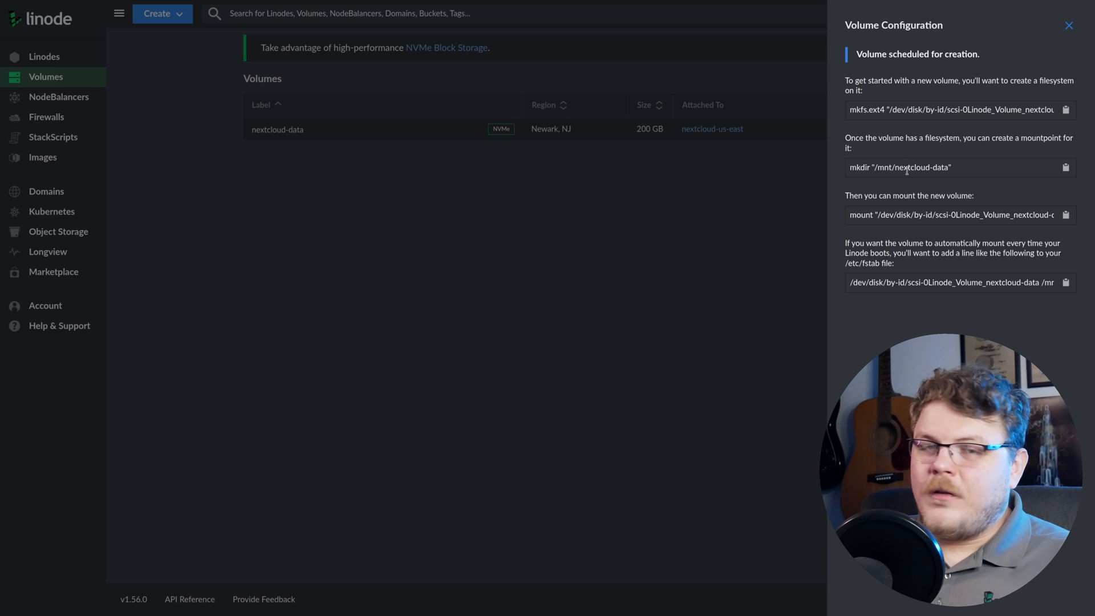
- In the server's SSH terminal, list /mnt/ to confirm the new mount point
{"action": "left_click", "coordinate": [1066, 167]}
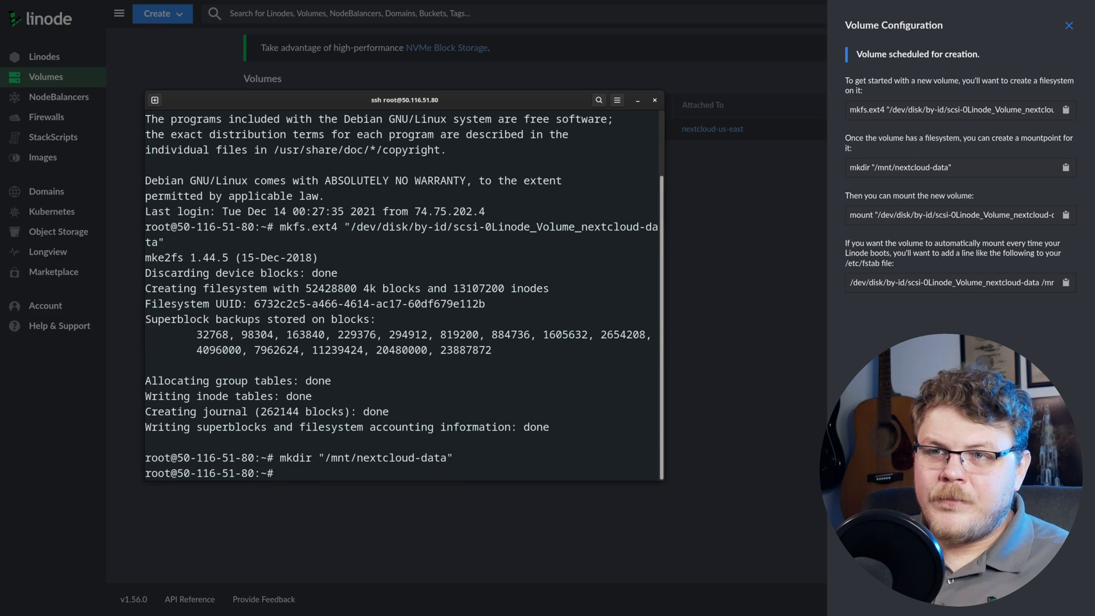
{"action": "type", "text": "ls /m"}
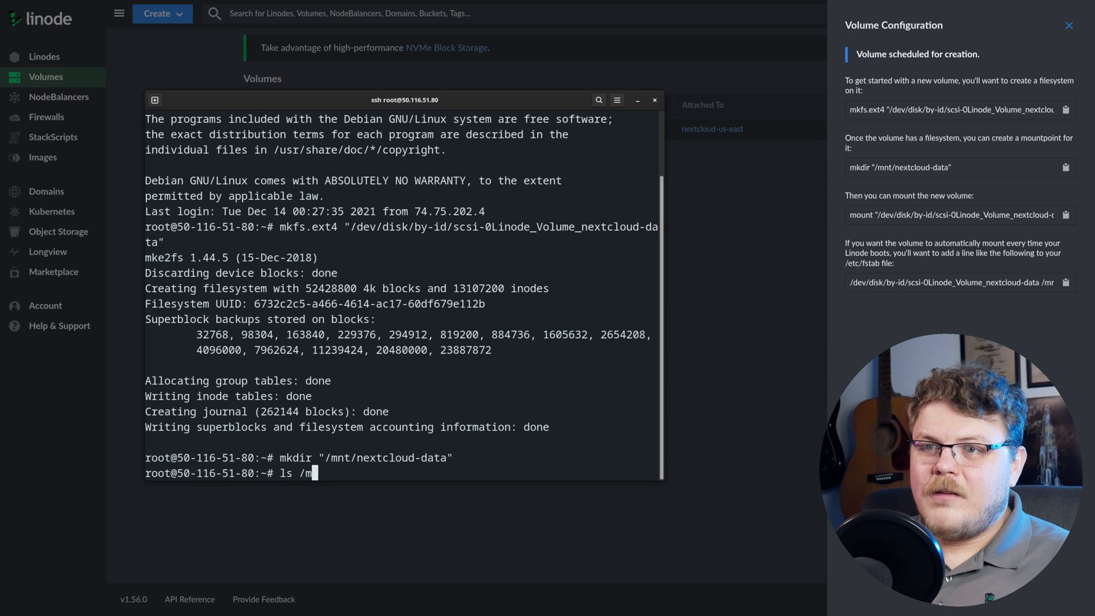
{"action": "type", "text": "nt/"}
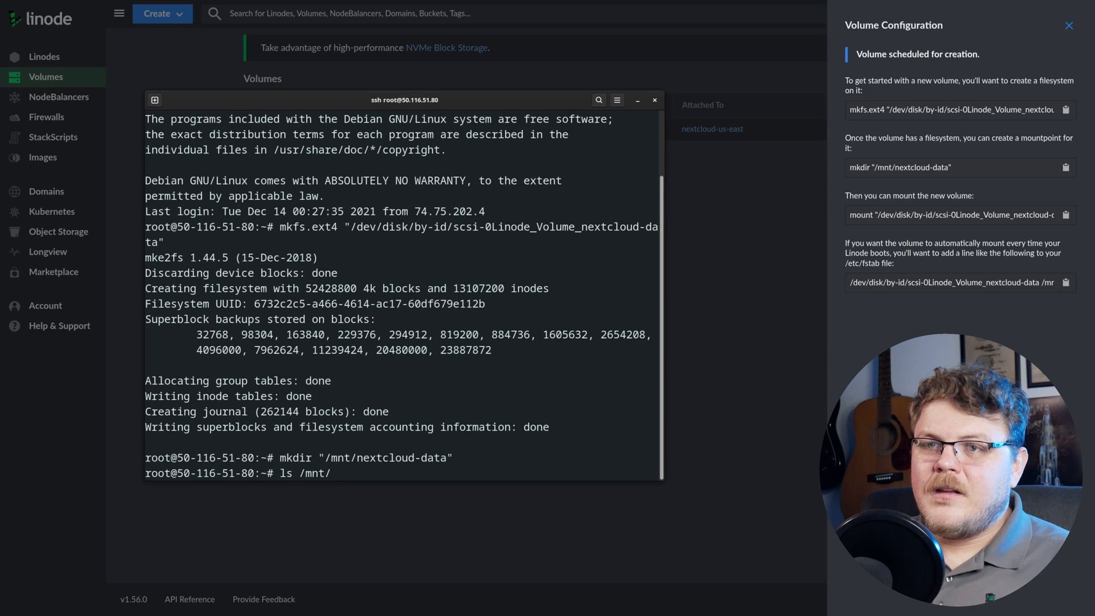
{"action": "key", "text": "Return"}
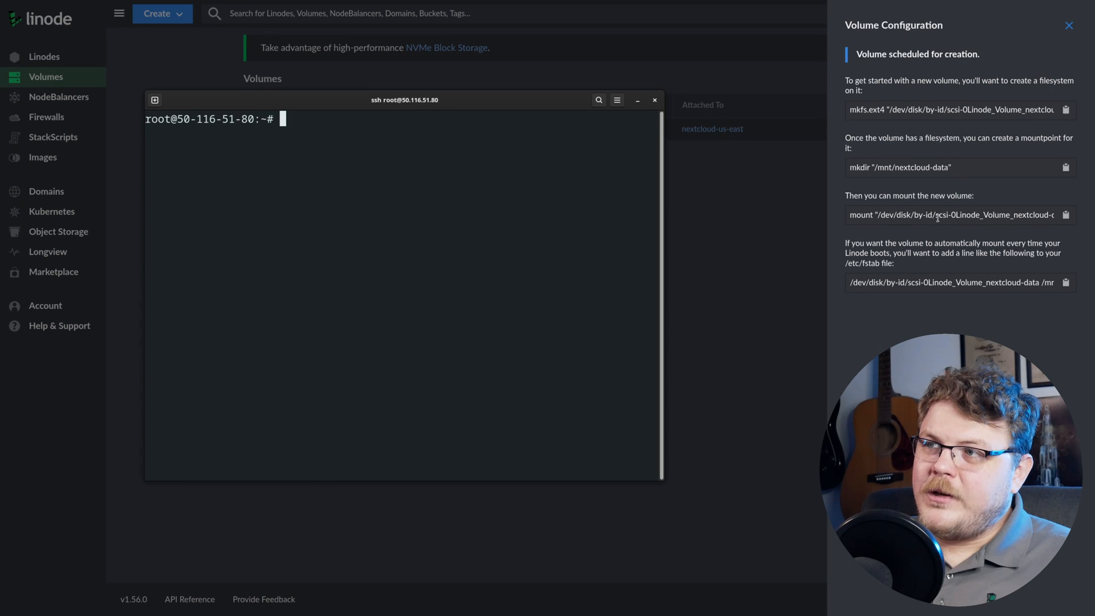
{"action": "triple_click", "coordinate": [949, 214]}
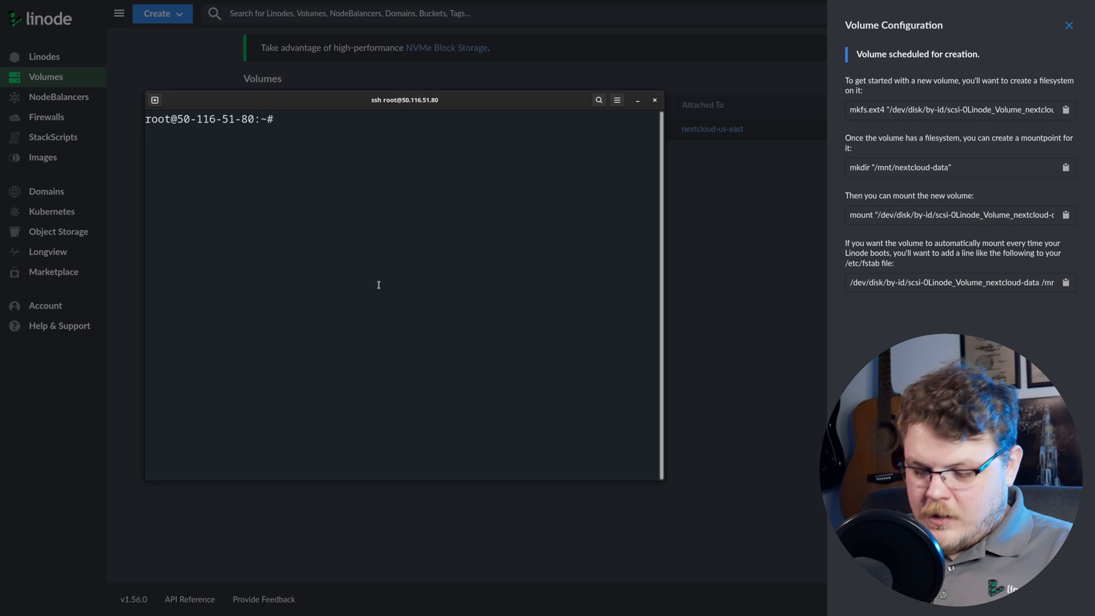
- Add the volume's mount line to /etc/fstab in nano, then save and exit
{"action": "type", "text": "nano /"}
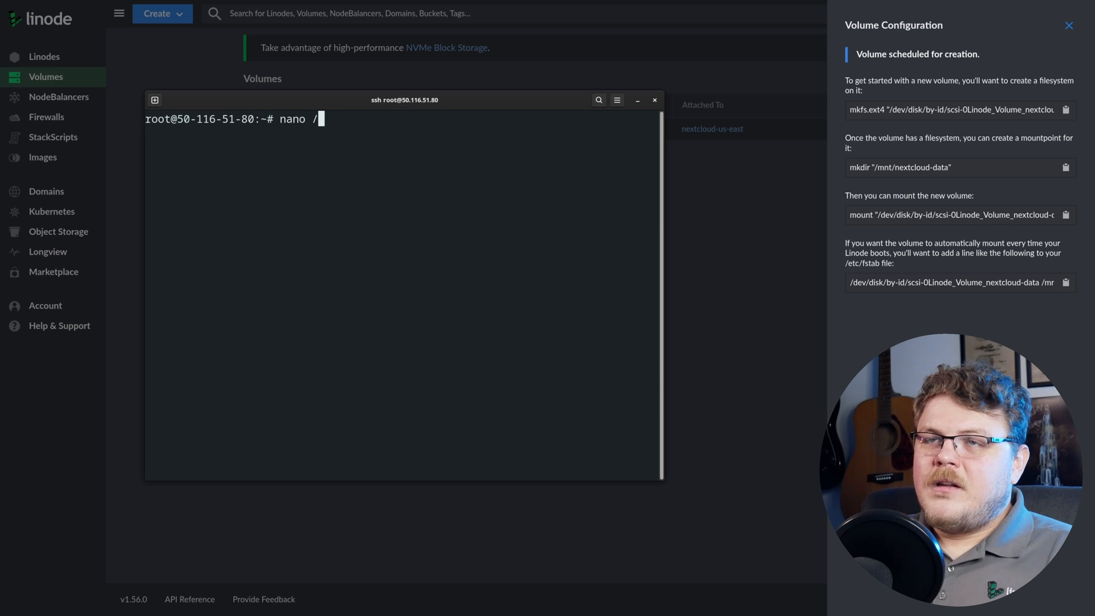
{"action": "type", "text": "etc/fstab"}
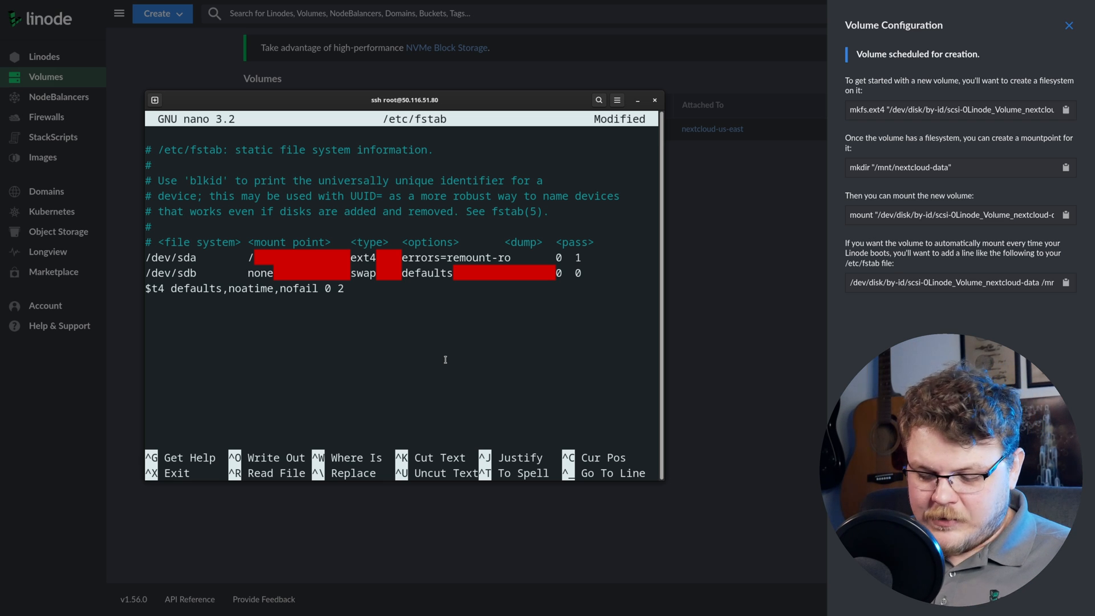
{"action": "key", "text": "ctrl+o"}
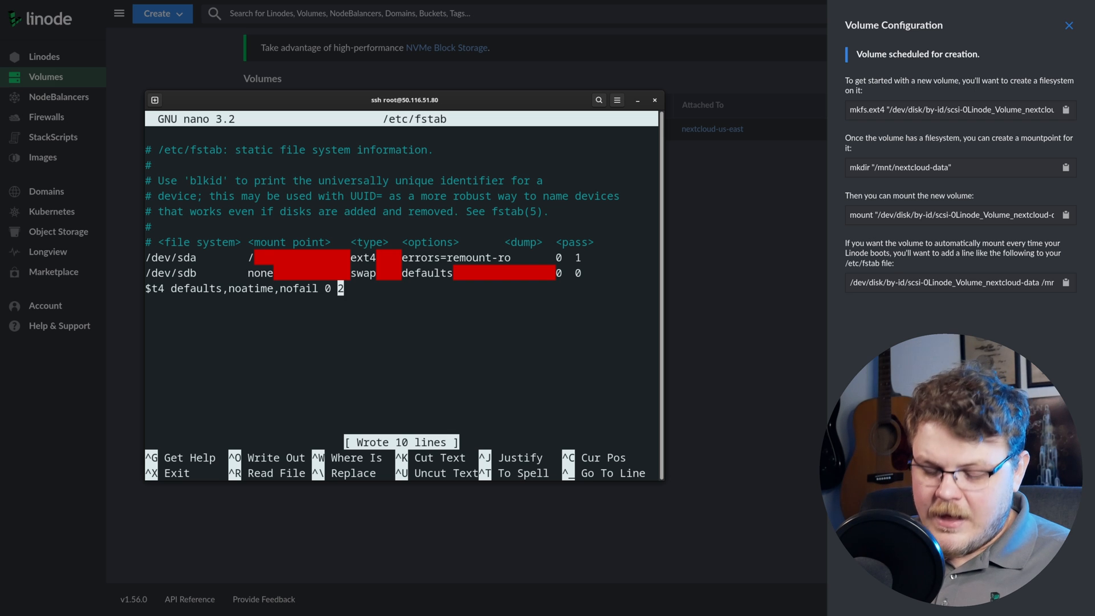
{"action": "key", "text": "ctrl+x"}
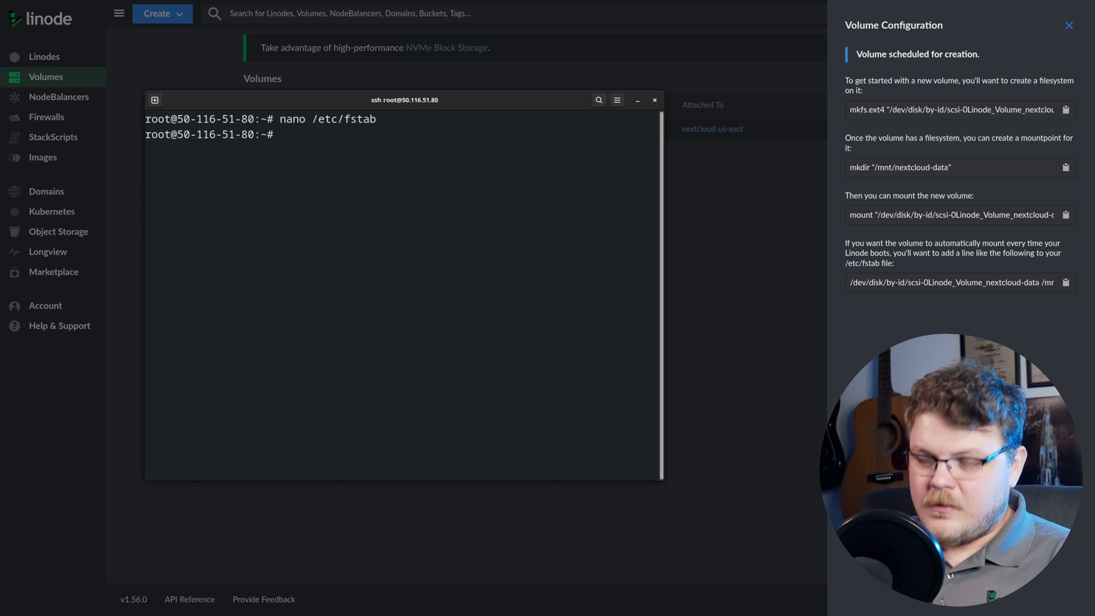
- Run mount -a, change into /var/www/nextcloud/config, and list its files
{"action": "type", "text": "mount -a"}
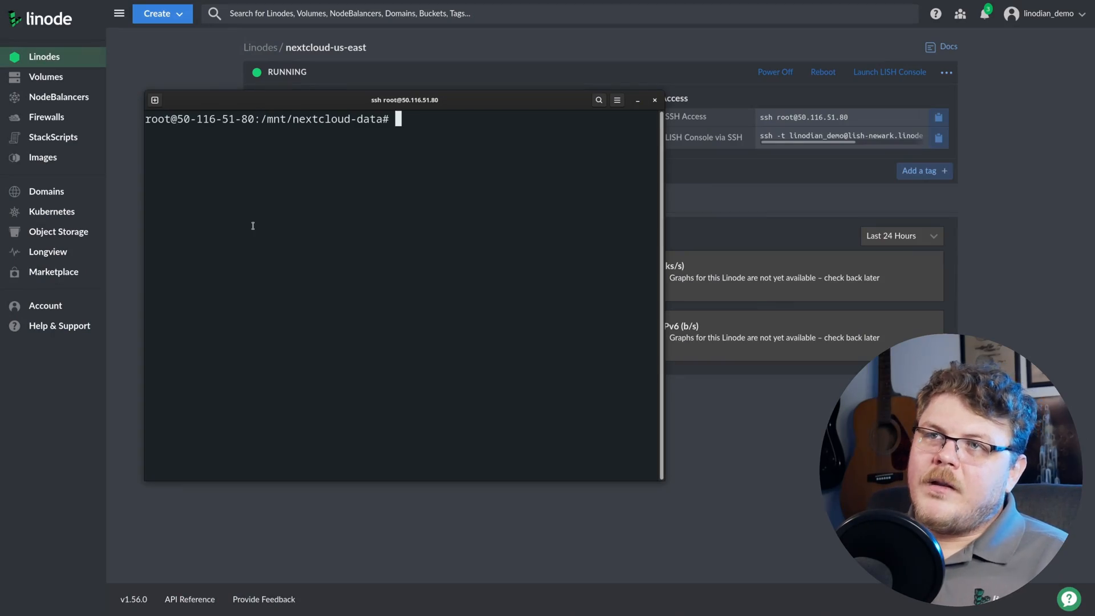
{"action": "type", "text": "cd /etc"}
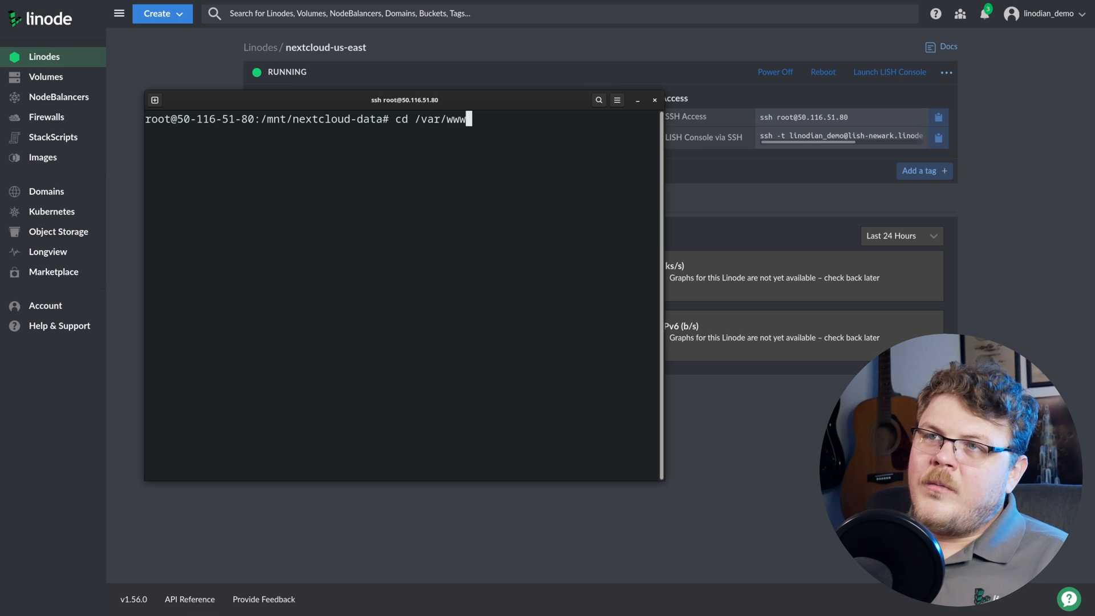
{"action": "type", "text": "nextcloud/"}
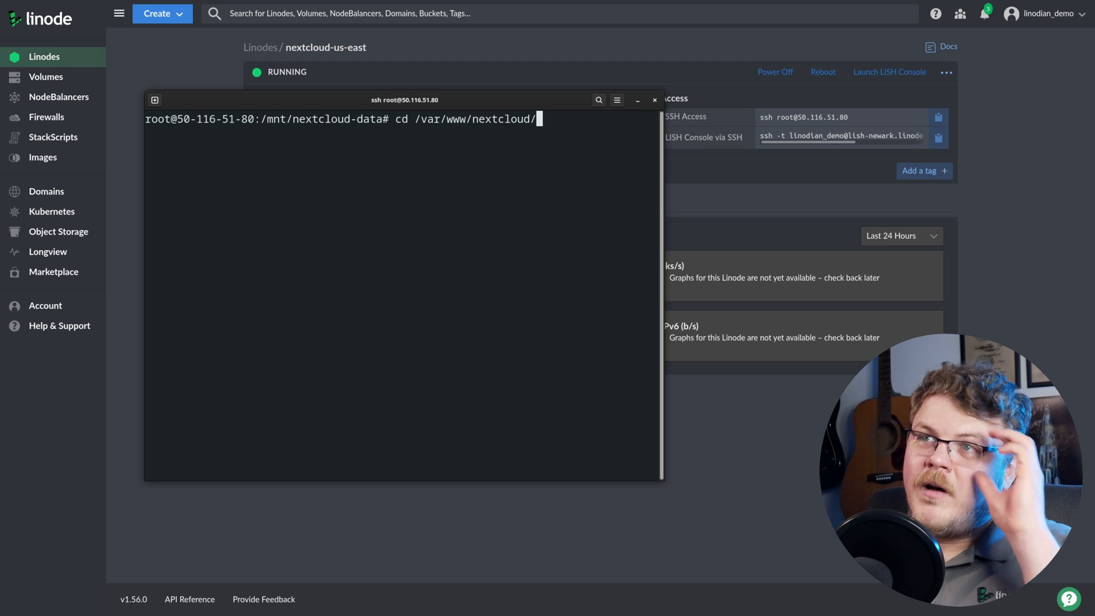
{"action": "type", "text": "config/"}
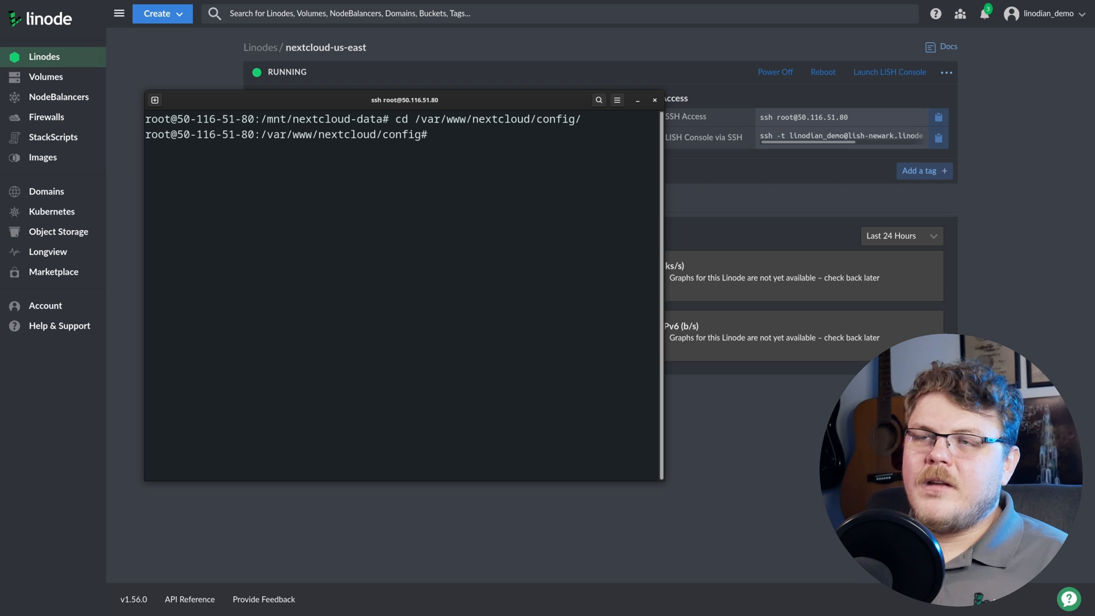
{"action": "type", "text": "ls"}
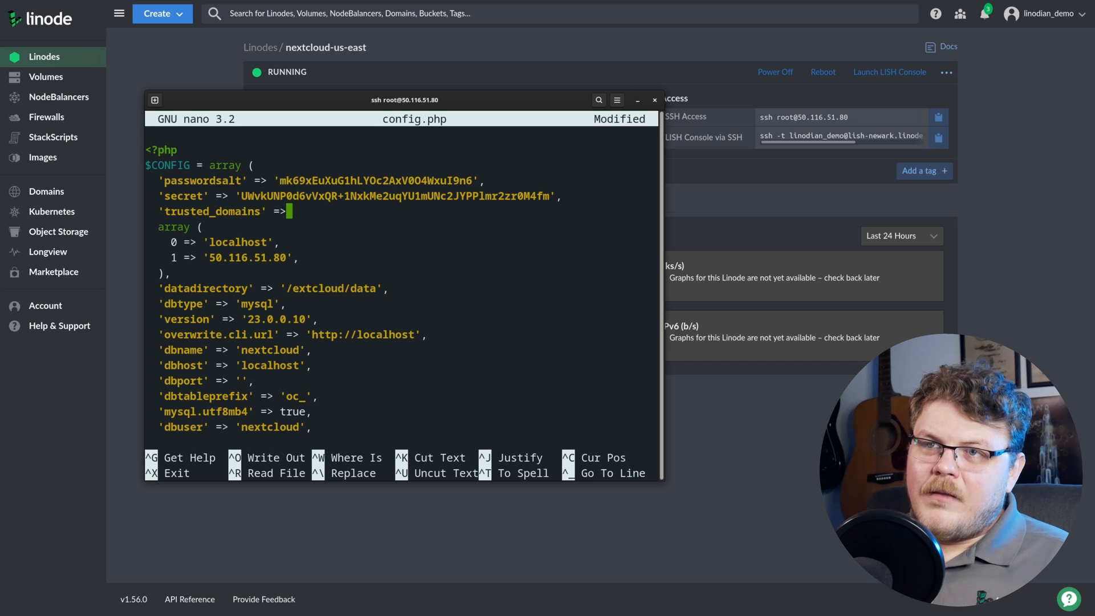
- Set config.php's datadirectory to /mnt/nextcloud-data, then save and exit nano
{"action": "type", "text": "/mnt/nextcloud/data"}
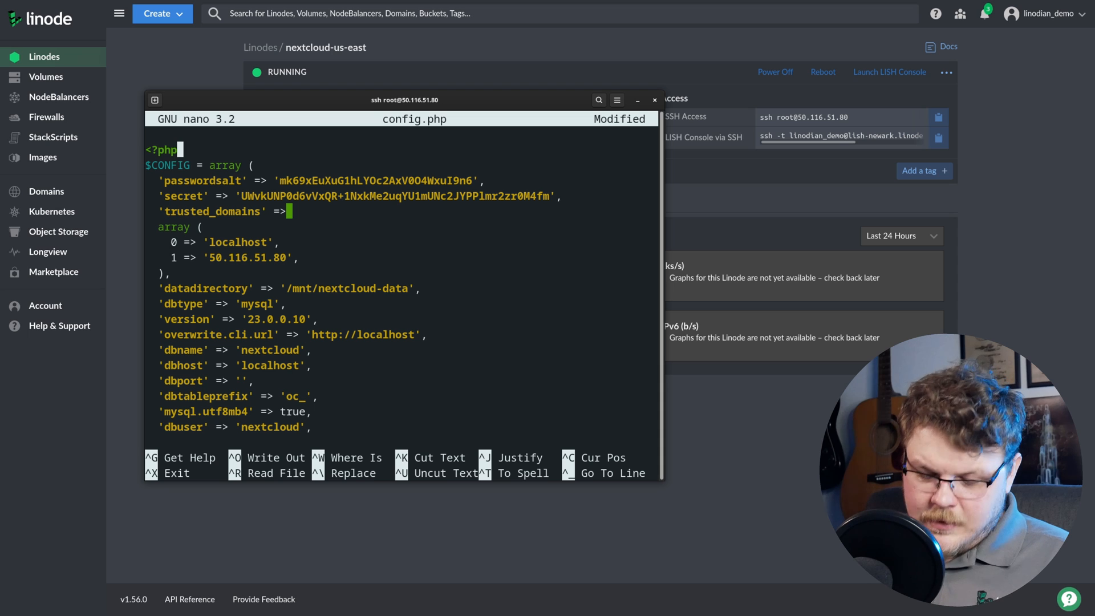
{"action": "key", "text": "ctrl+o"}
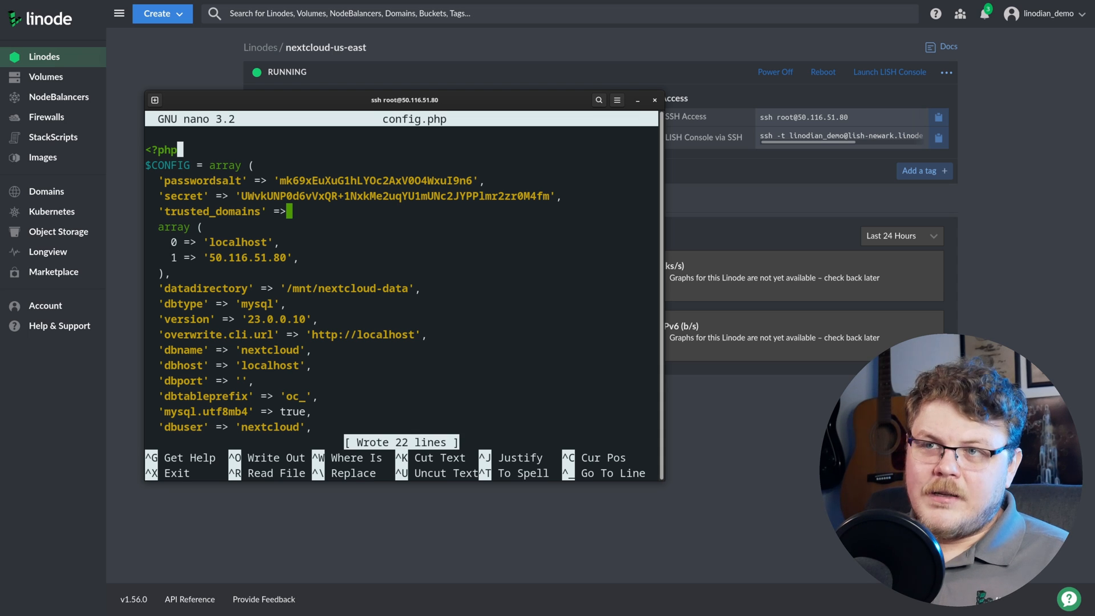
{"action": "key", "text": "ctrl+x"}
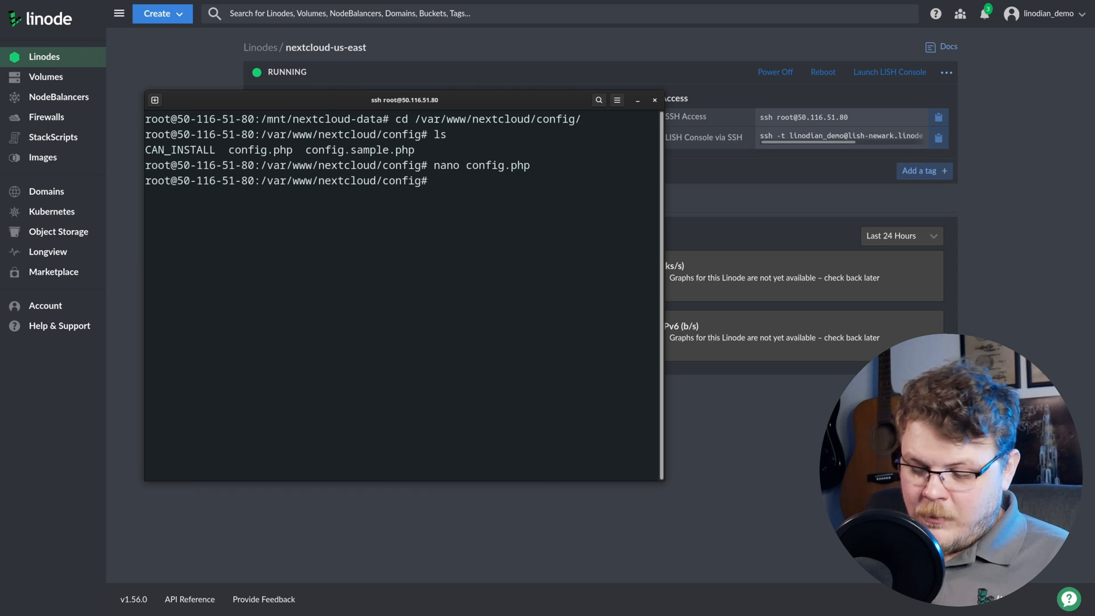
- From Nextcloud's data folder, move admin and index.html with mv * /mnt/nextcloud-data/
{"action": "type", "text": "mv"}
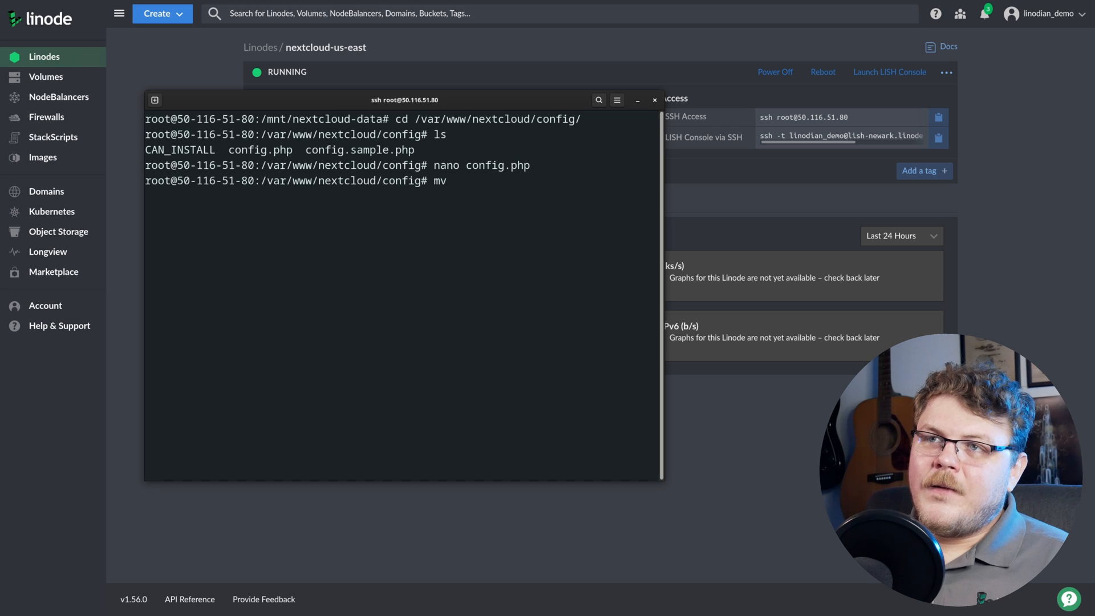
{"action": "type", "text": "cd .."}
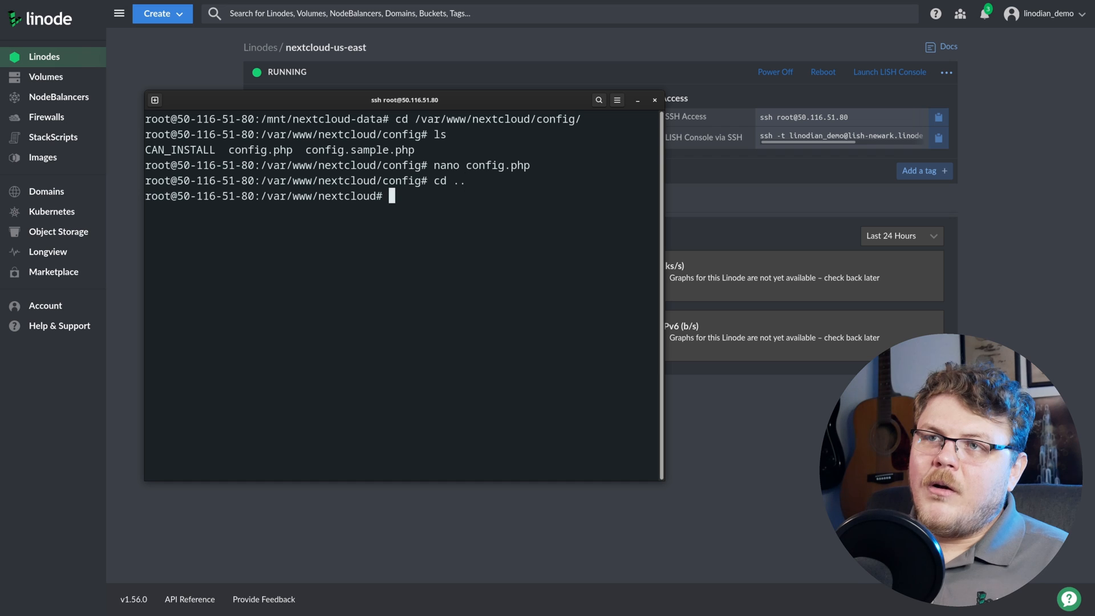
{"action": "type", "text": "ls"}
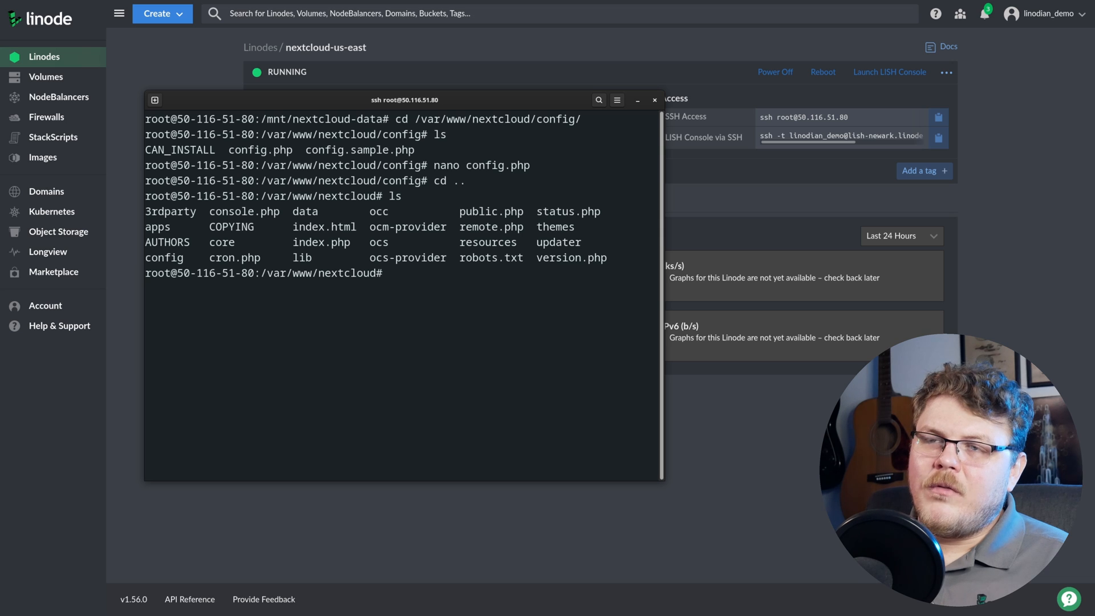
{"action": "type", "text": "cd data/"}
{"action": "type", "text": "mv"}
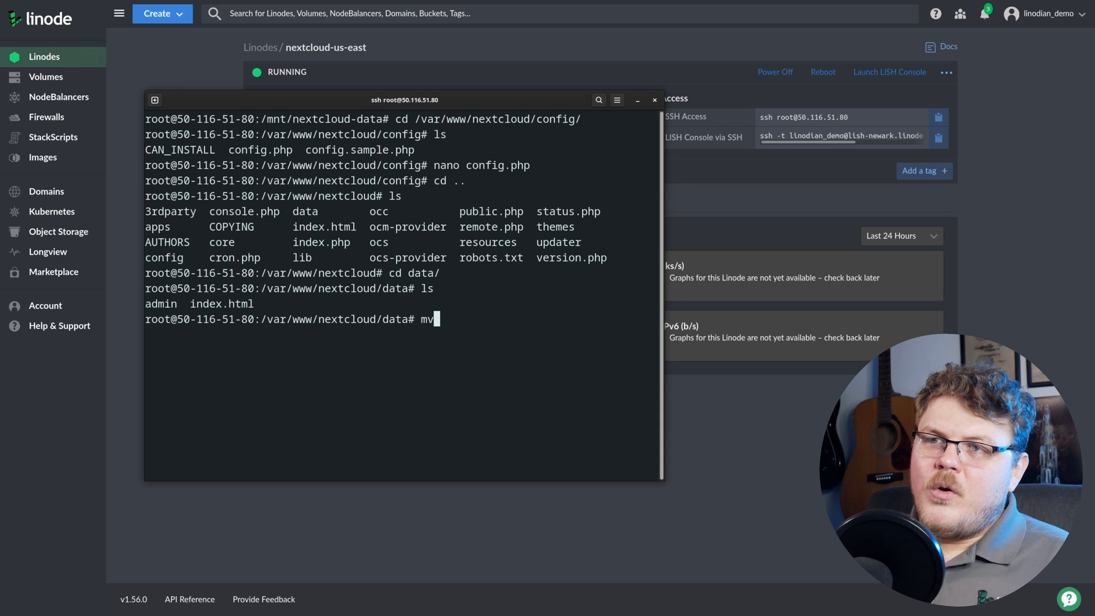
{"action": "type", "text": "*"}
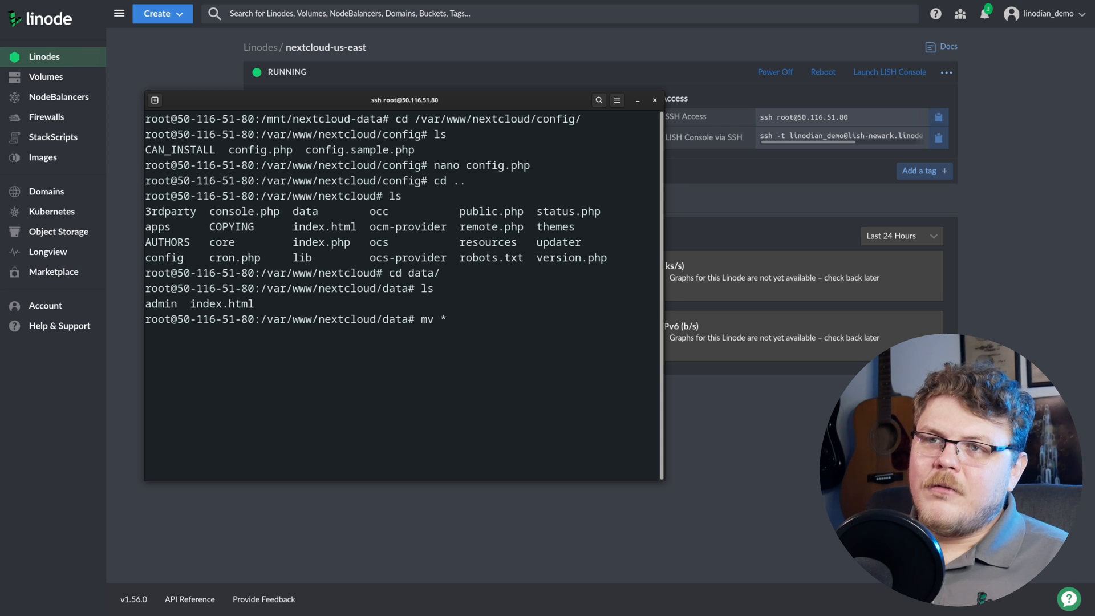
{"action": "type", "text": "/mnt/"}
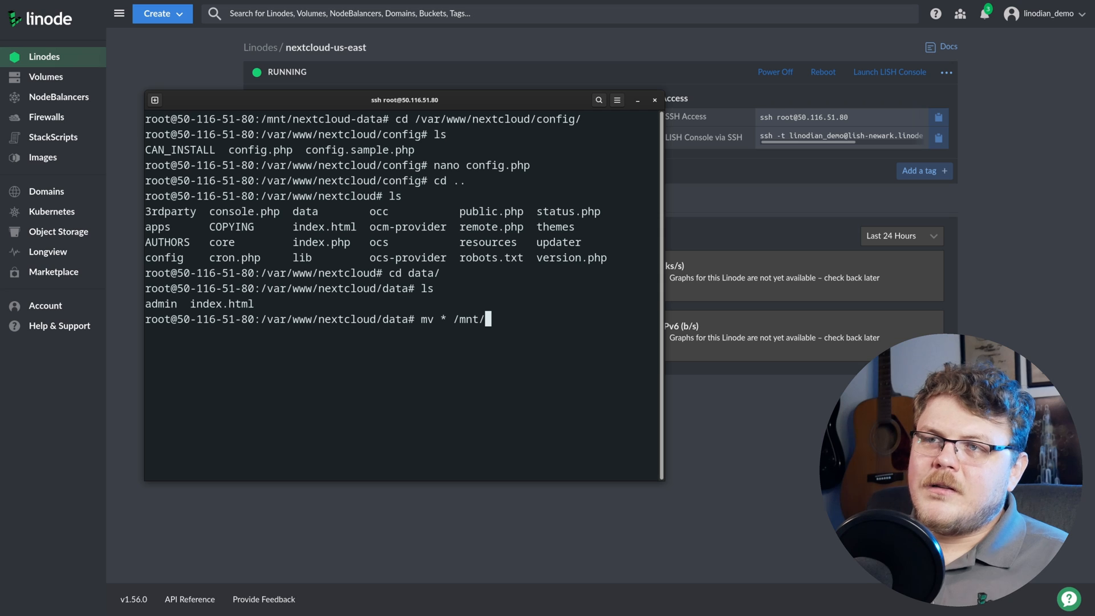
{"action": "type", "text": "nextcloud-data/"}
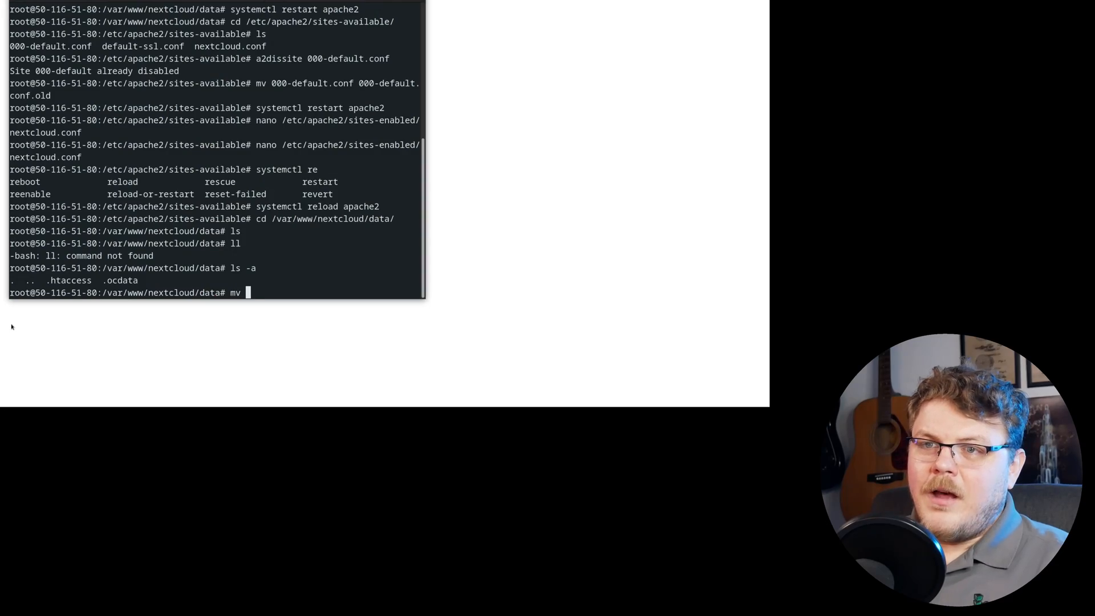
- Move the hidden .ocdata file from /var/www/nextcloud/data into /mnt/
{"action": "type", "text": ".ocdata /"}
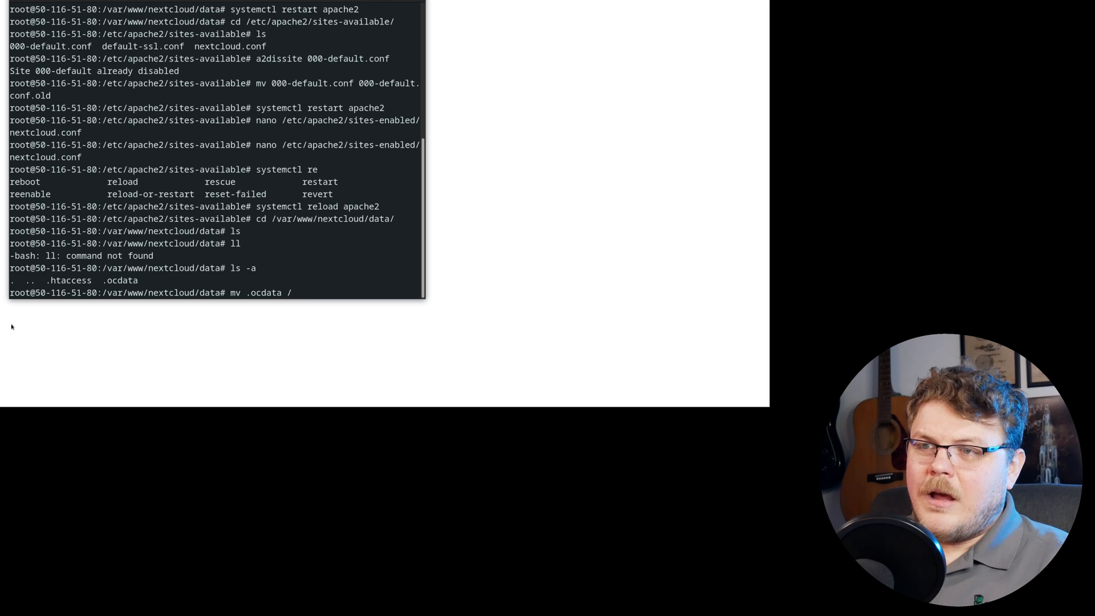
{"action": "type", "text": "mnt/"}
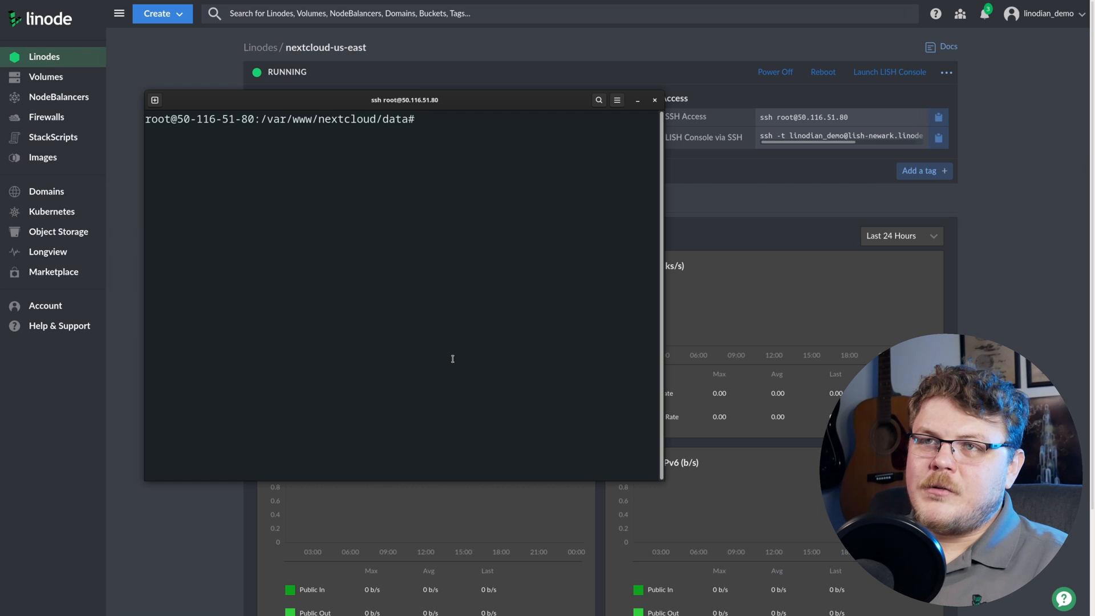
- List /mnt, then recursively chown everything there, including nextcloud-data, to www-data:www-data
{"action": "type", "text": "cd /mnt/"}
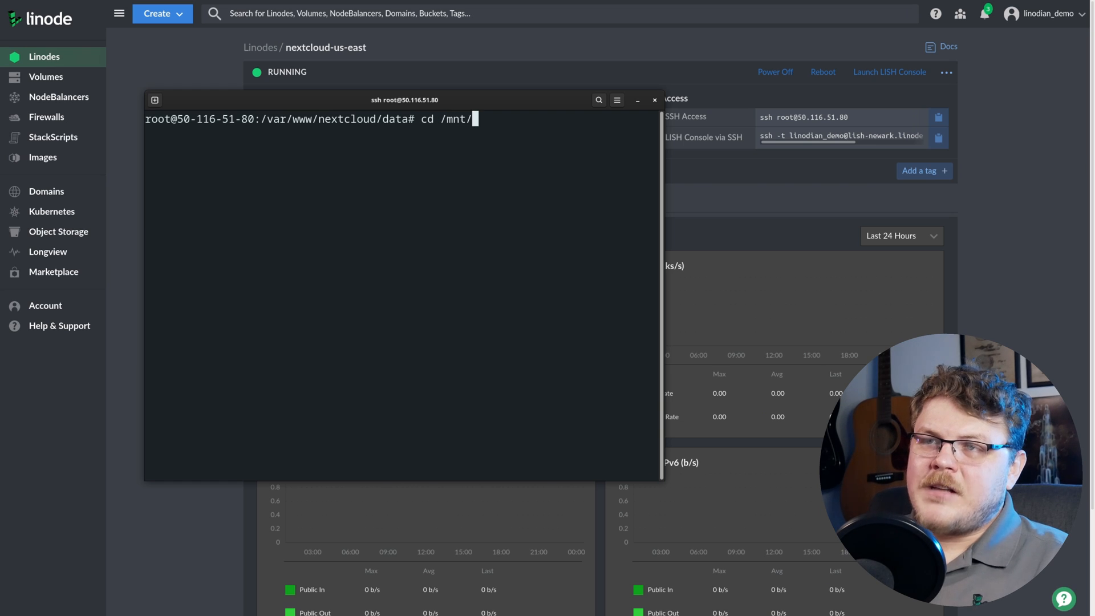
{"action": "type", "text": "ls"}
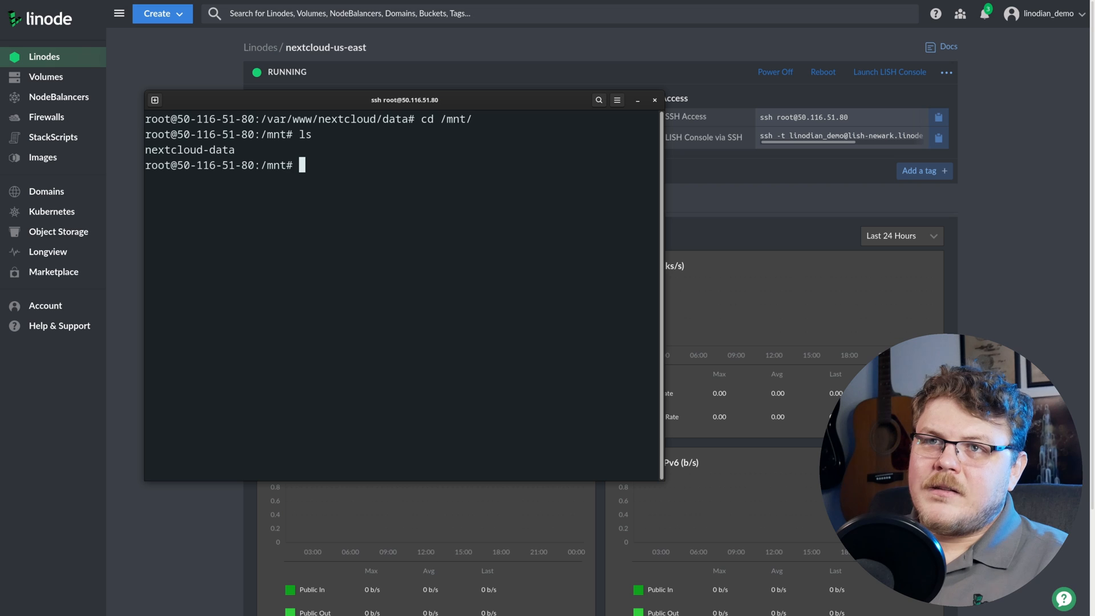
{"action": "type", "text": "ls -l"}
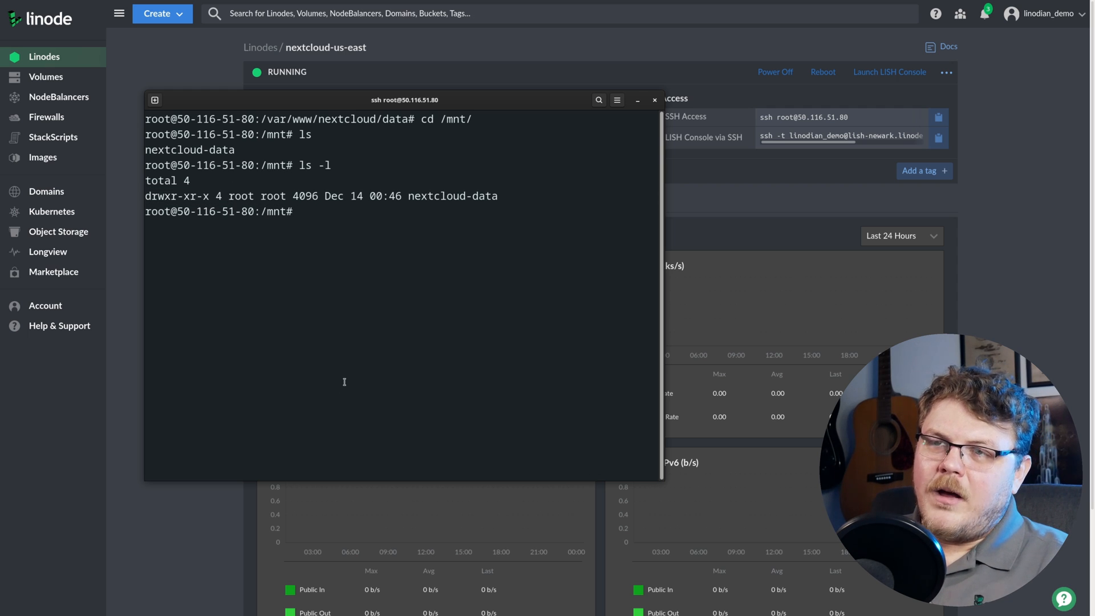
{"action": "type", "text": "cho"}
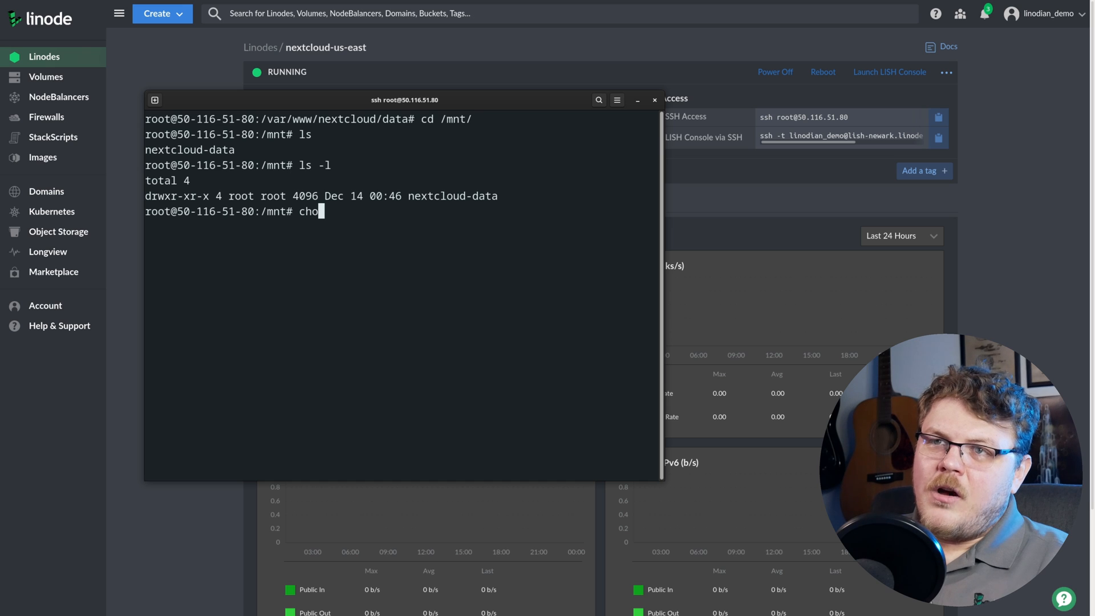
{"action": "type", "text": "wn"}
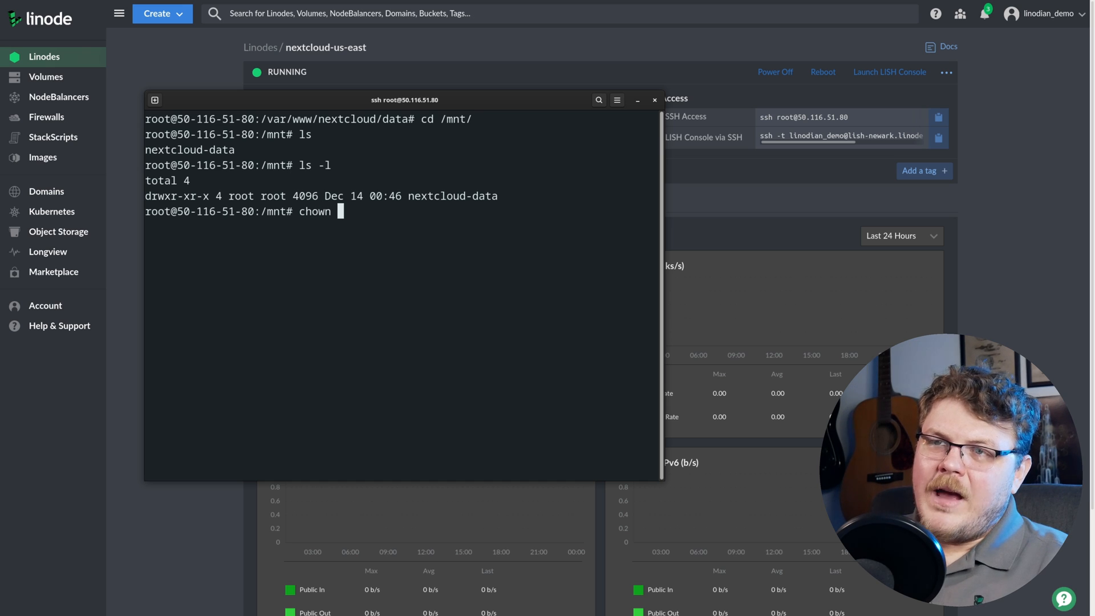
{"action": "type", "text": "www-data:"}
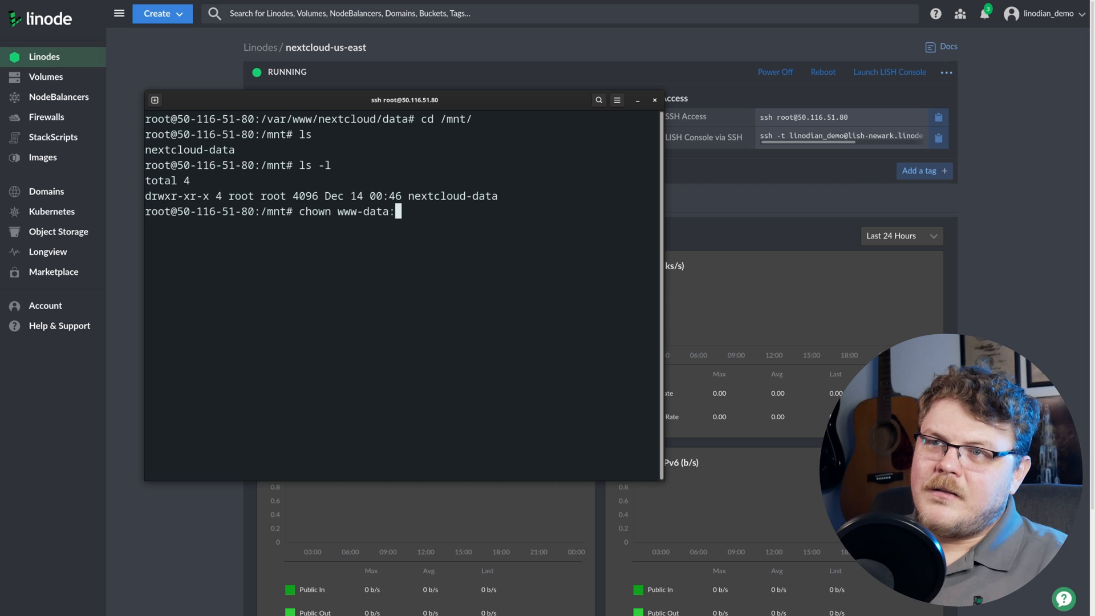
{"action": "type", "text": "www-data"}
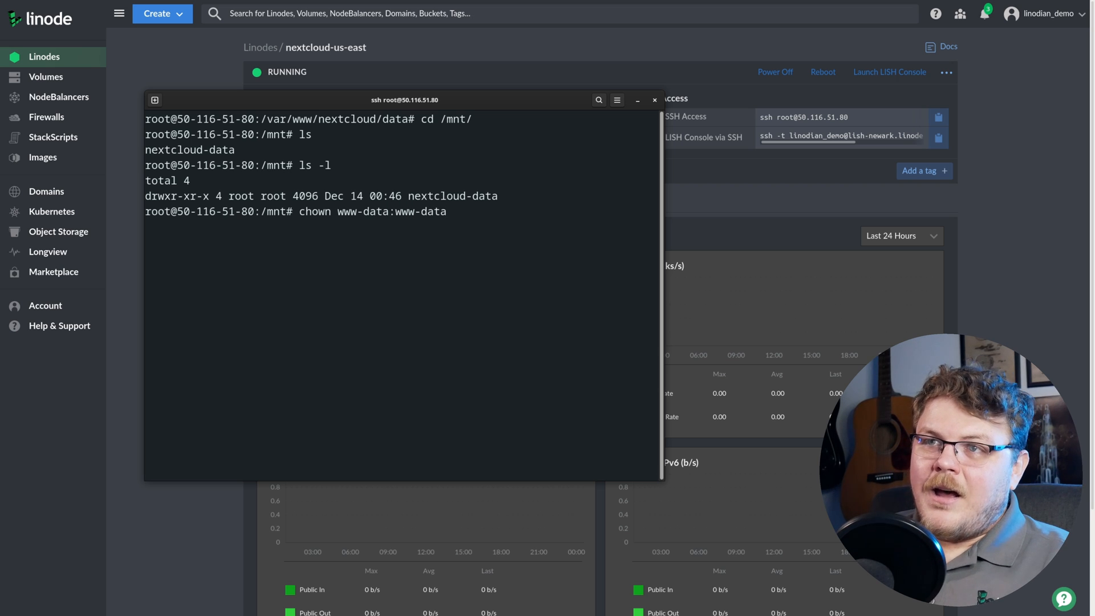
{"action": "type", "text": "-"}
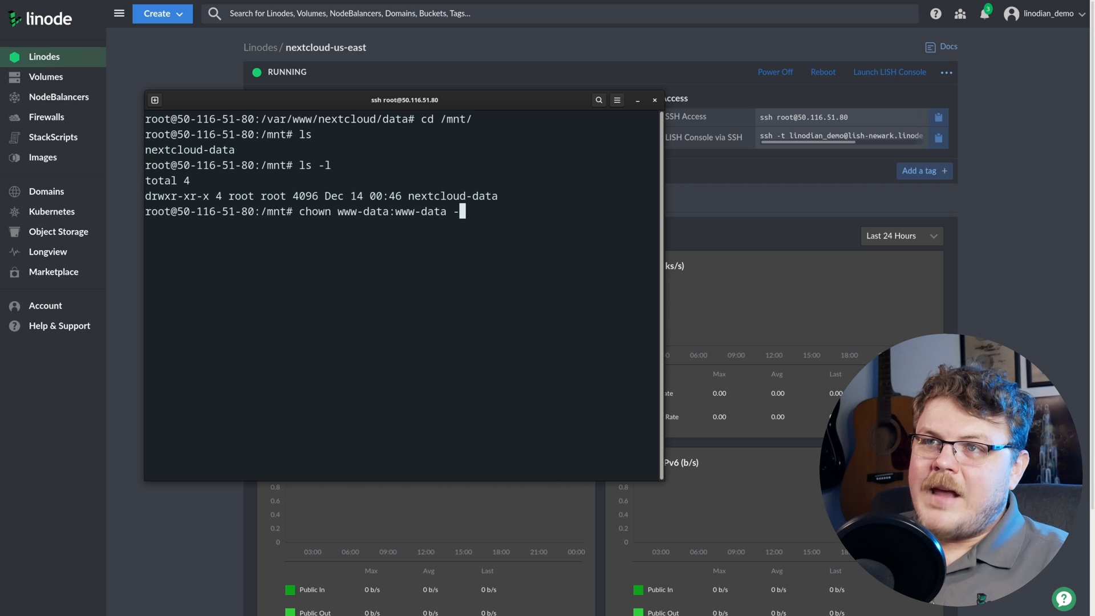
{"action": "type", "text": "R *"}
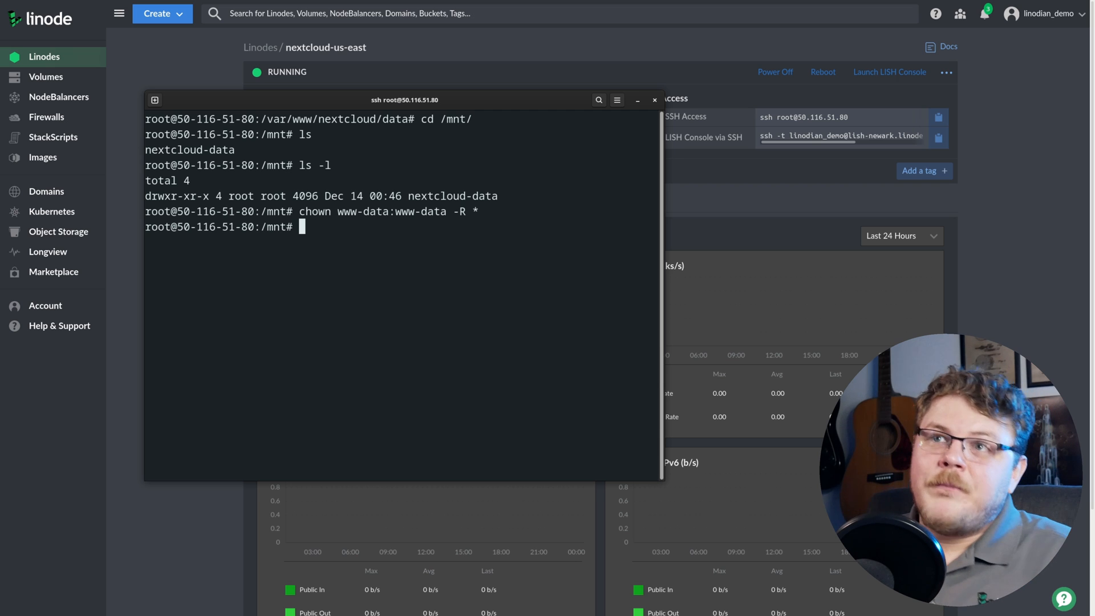
- Load 50.116.51.80/nextcloud in Firefox and log in with the admin credentials
{"action": "left_click", "coordinate": [654, 99]}
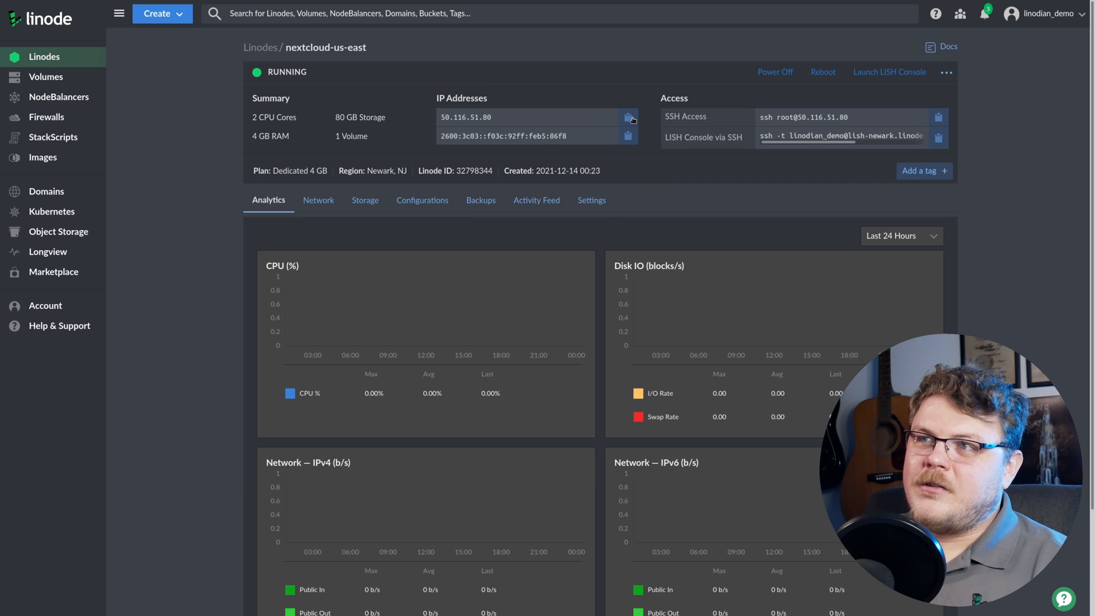
{"action": "left_click", "coordinate": [202, 10]}
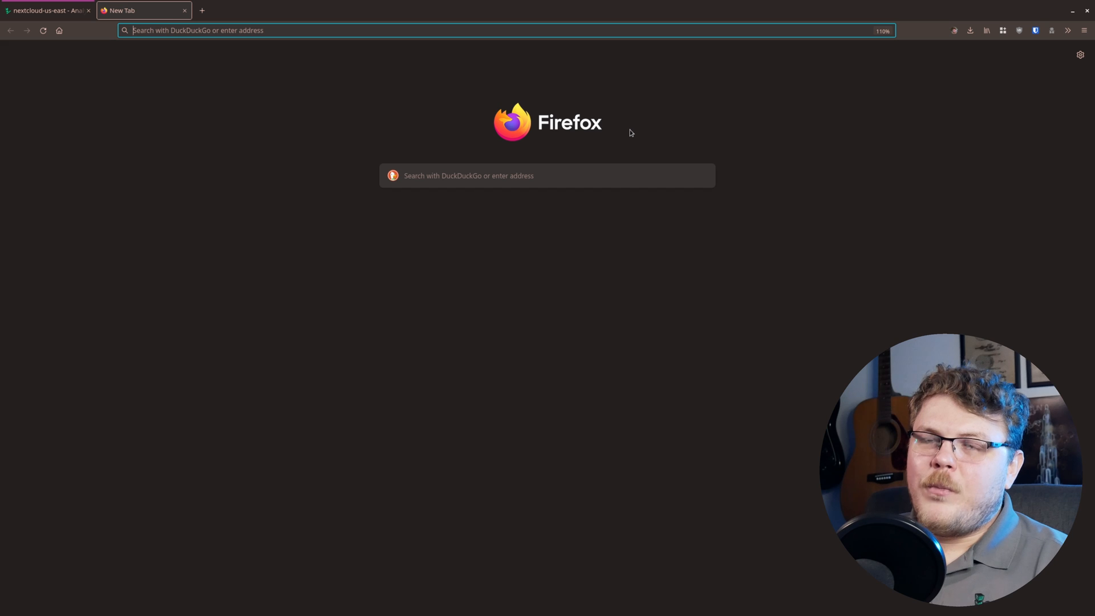
{"action": "type", "text": "50.116.51.80/"}
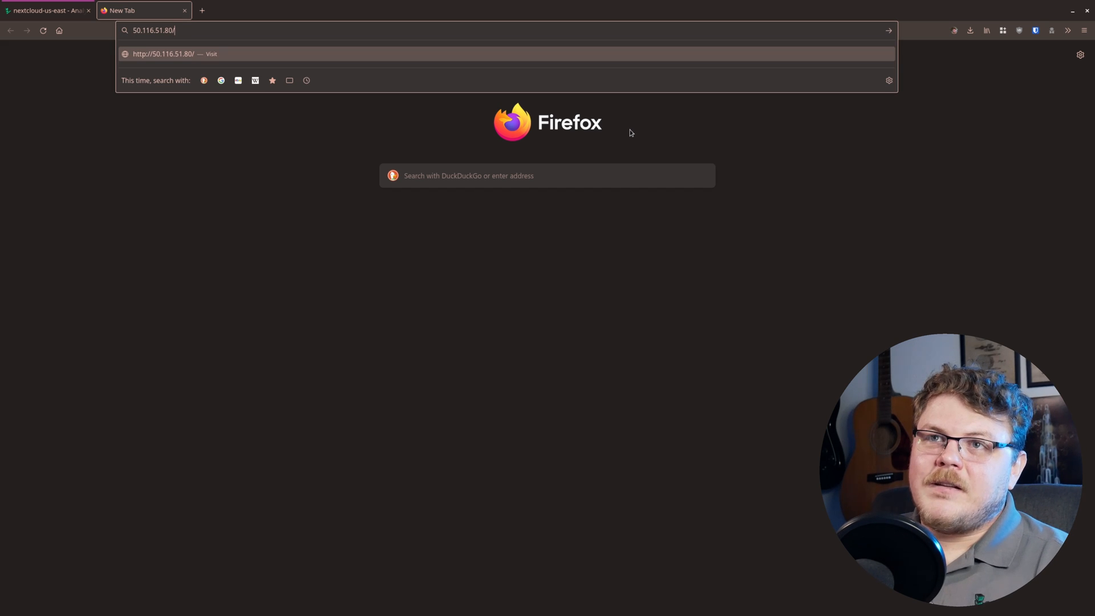
{"action": "type", "text": "nextclou"}
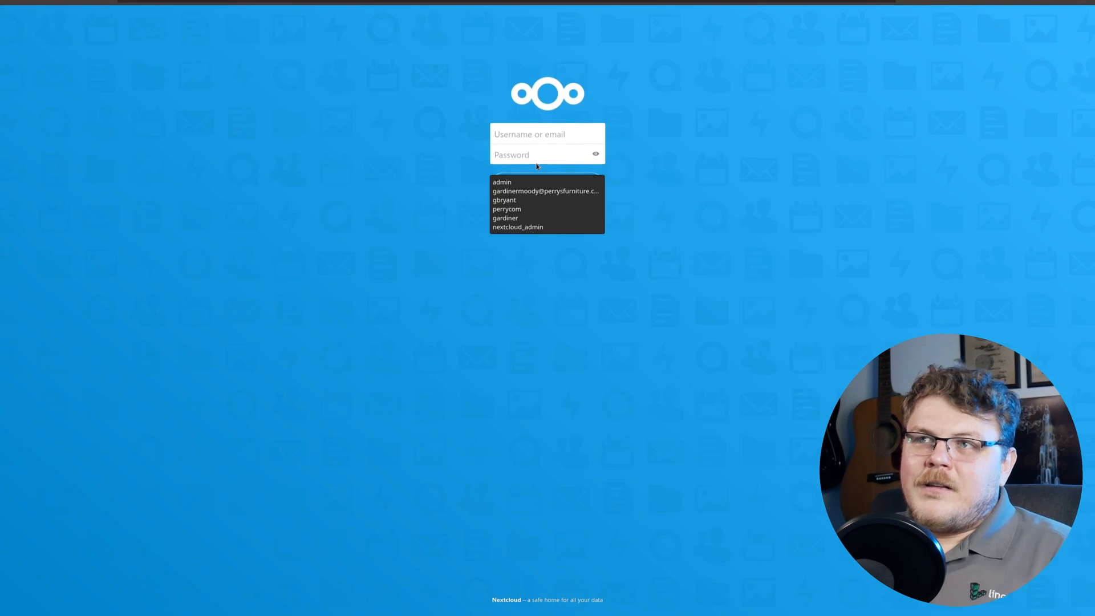
{"action": "type", "text": "admin"}
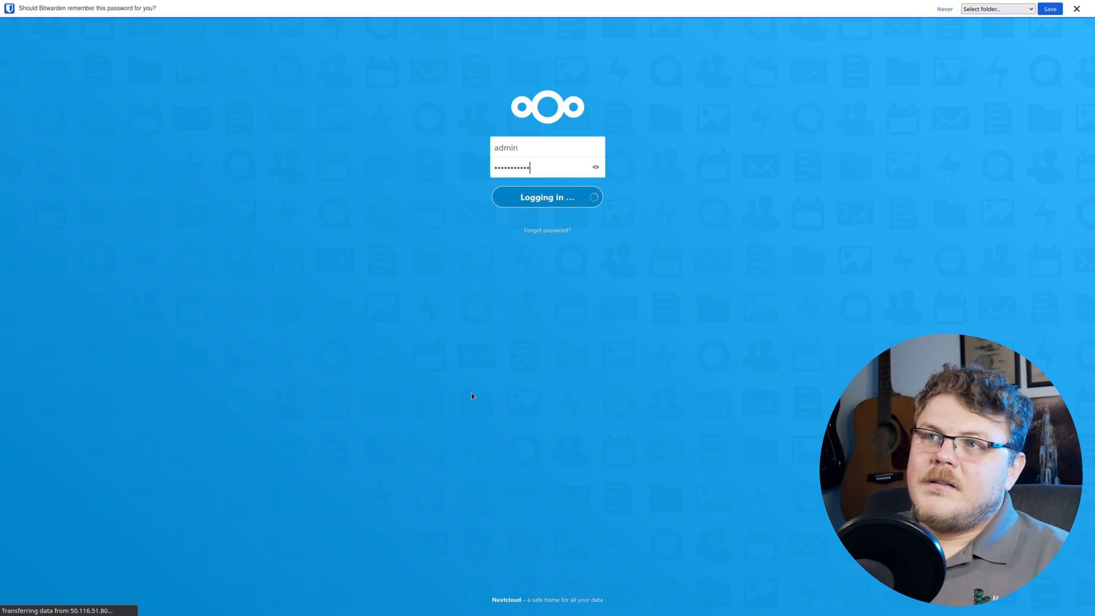
{"action": "left_click", "coordinate": [547, 196]}
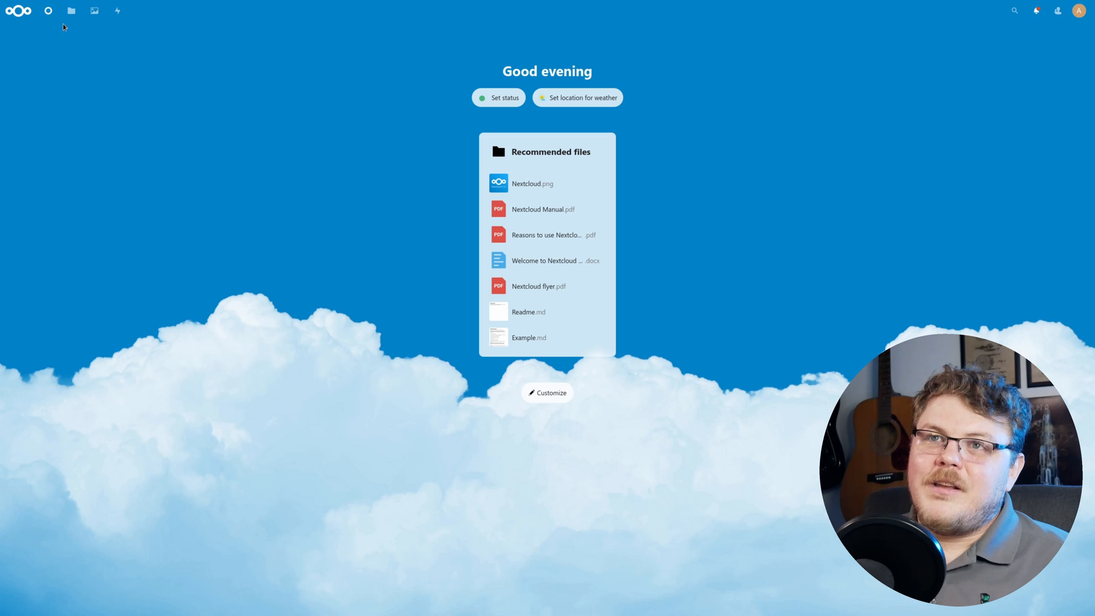
- Create test.md from the blank template, type 'here's a test', and close the editor
{"action": "left_click", "coordinate": [71, 11]}
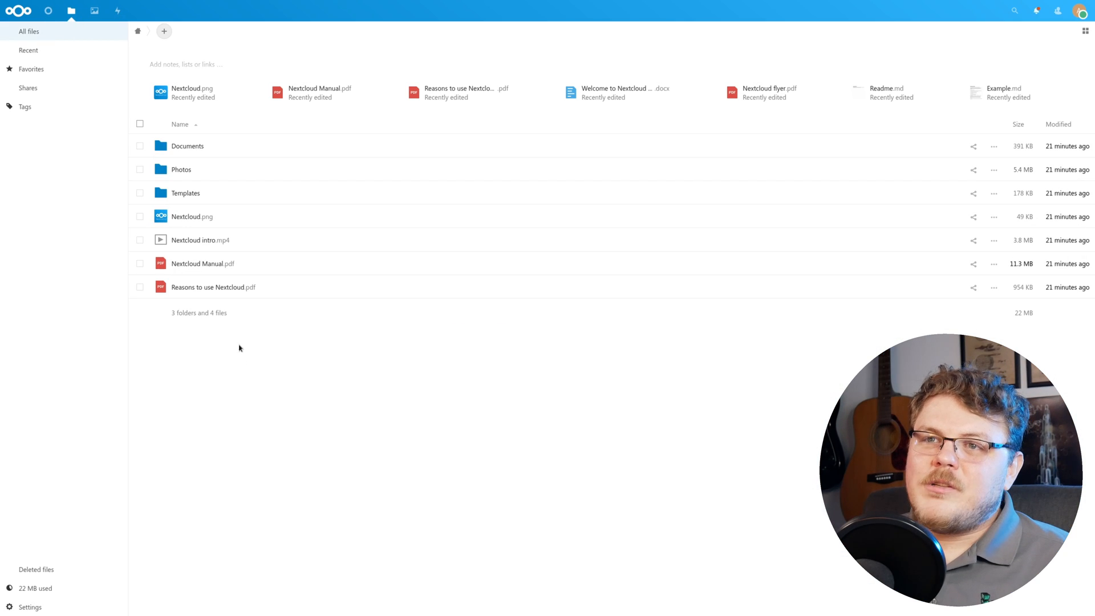
{"action": "left_click", "coordinate": [164, 30]}
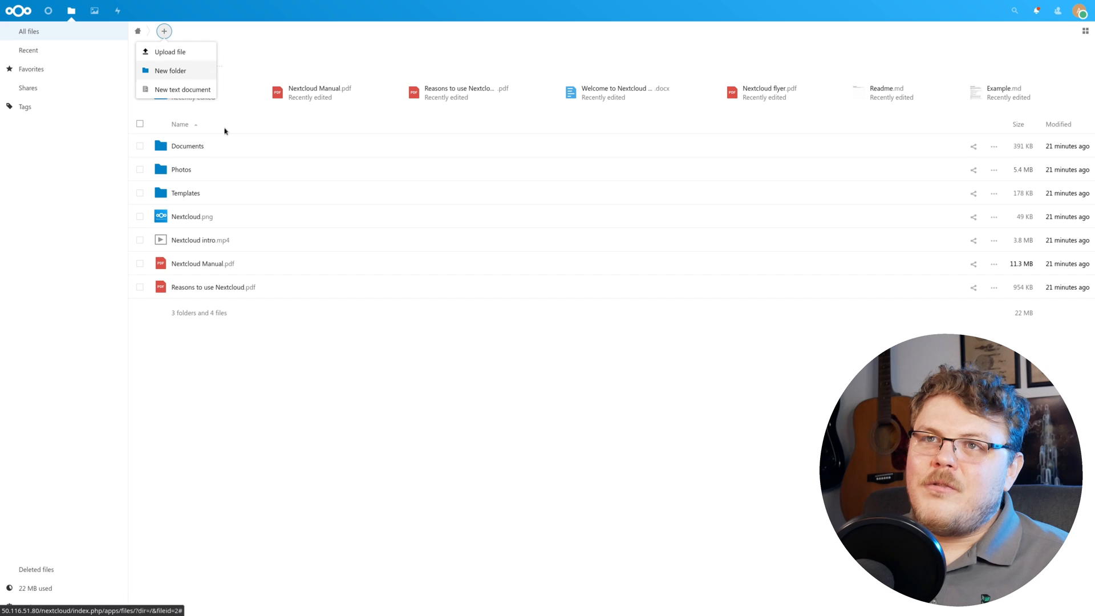
{"action": "left_click", "coordinate": [182, 89]}
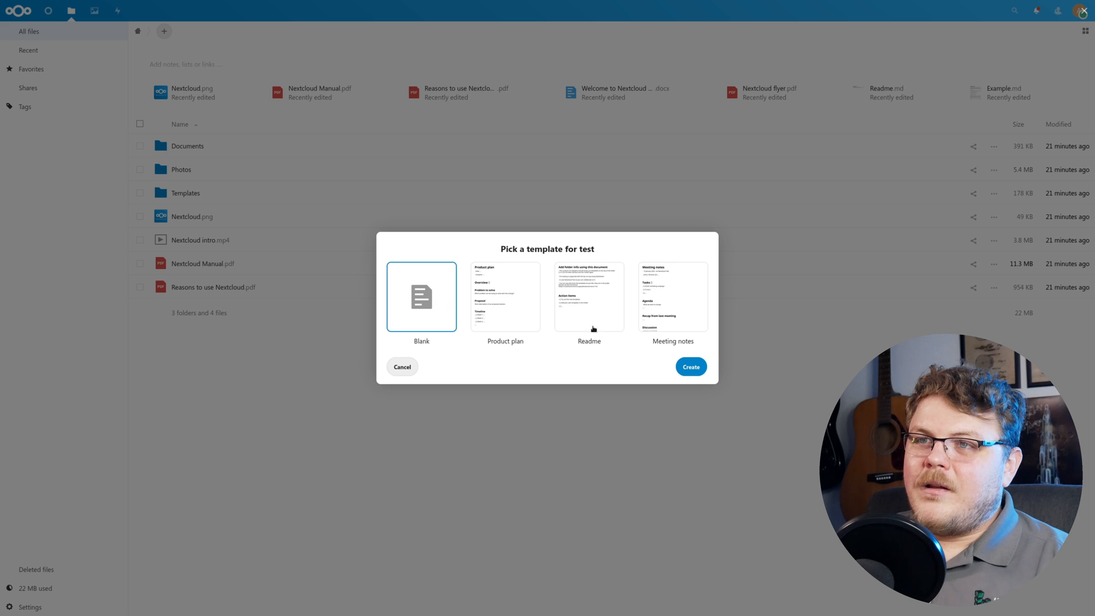
{"action": "left_click", "coordinate": [690, 367]}
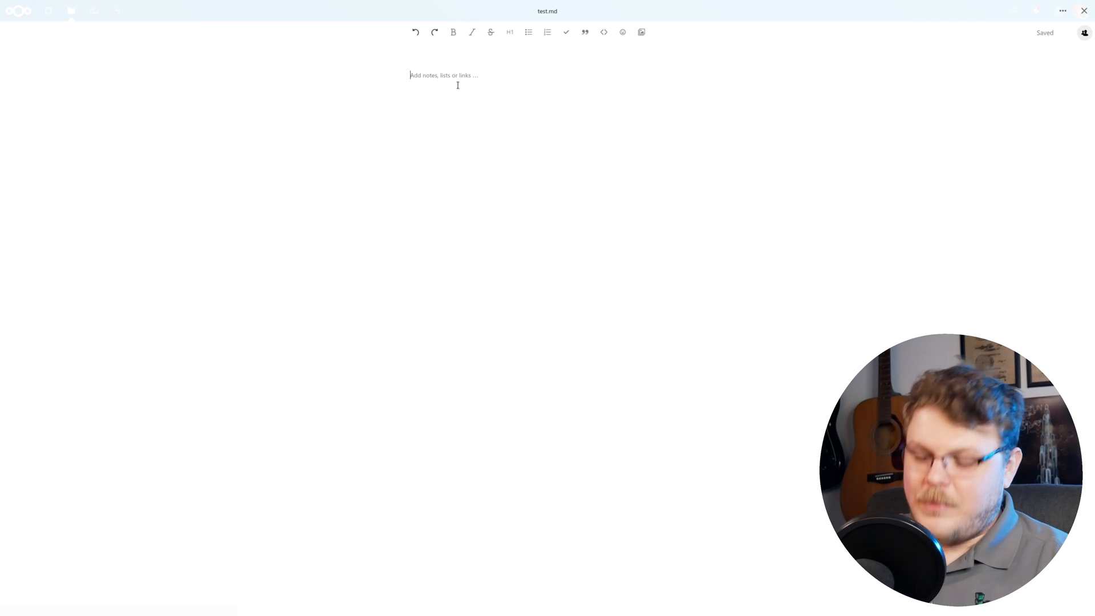
{"action": "type", "text": "here's a te"}
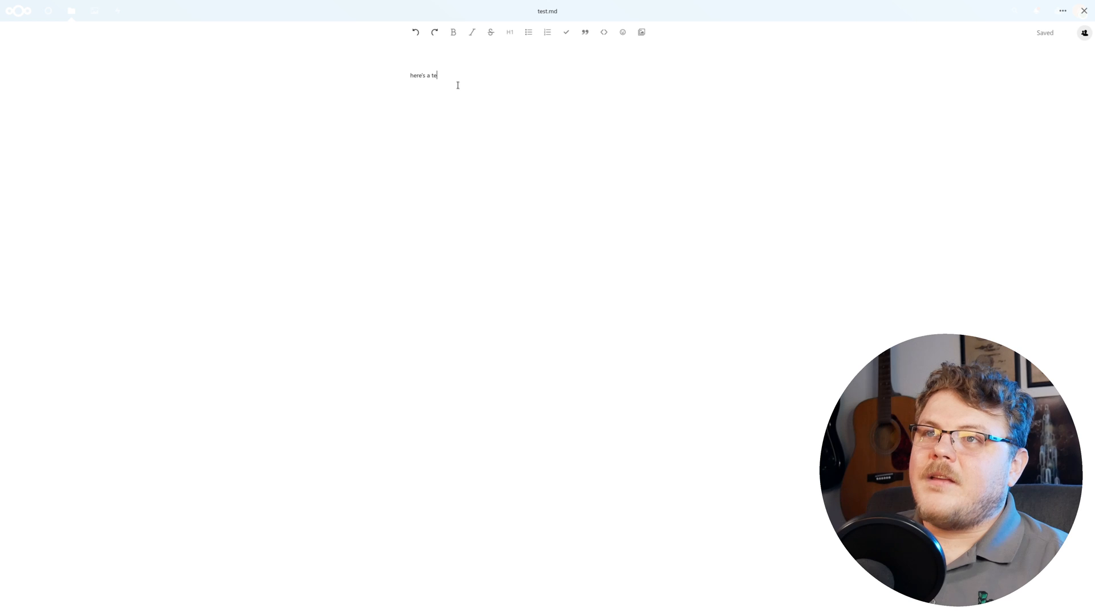
{"action": "type", "text": "st"}
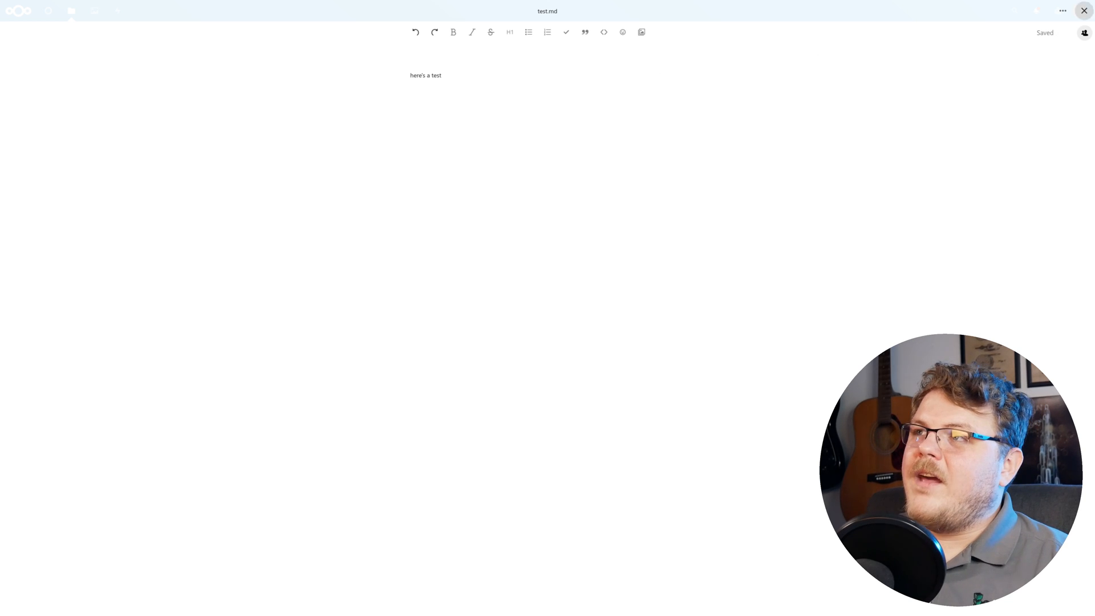
{"action": "left_click", "coordinate": [1084, 10]}
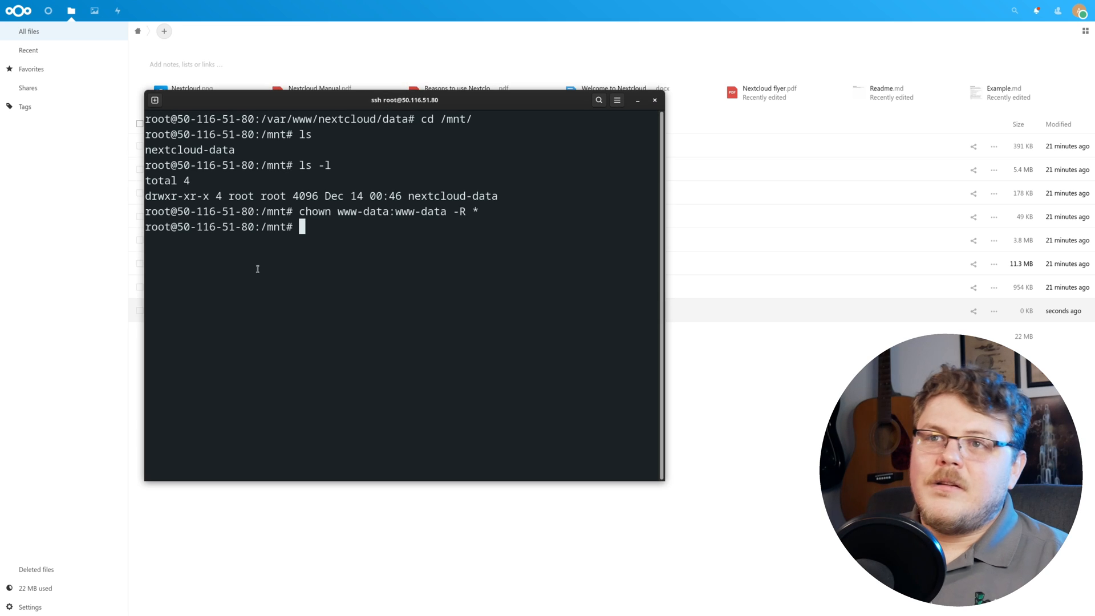
- List /mnt/nextcloud-data/admin/files/ to find test.md, then start a cat command on it
{"action": "type", "text": "cd /mnt/nextcloud-data/"}
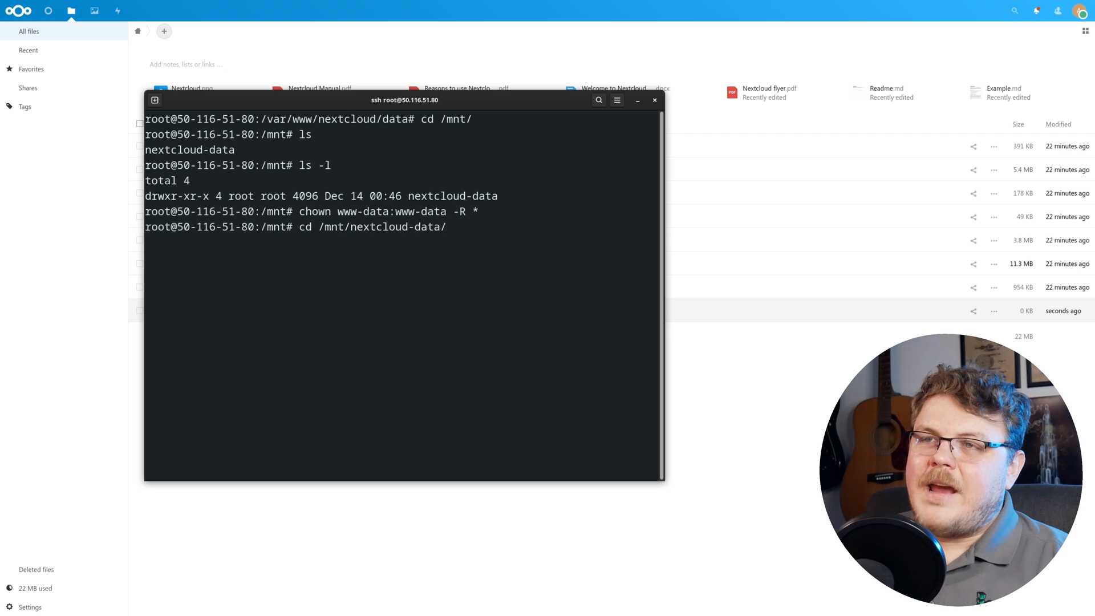
{"action": "type", "text": "admin/"}
{"action": "type", "text": "ls"}
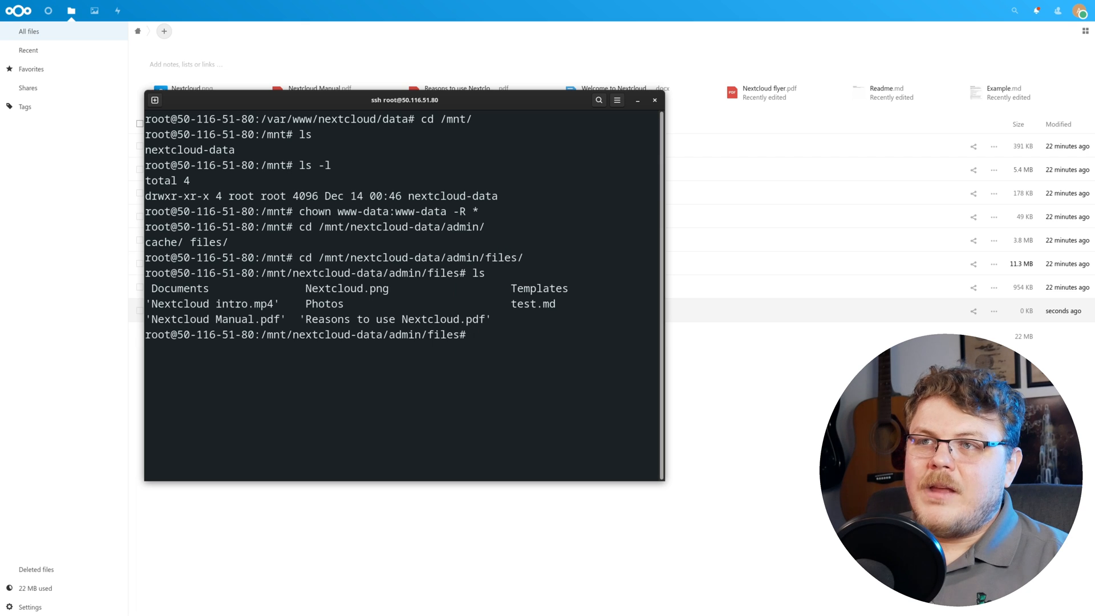
{"action": "type", "text": "cat"}
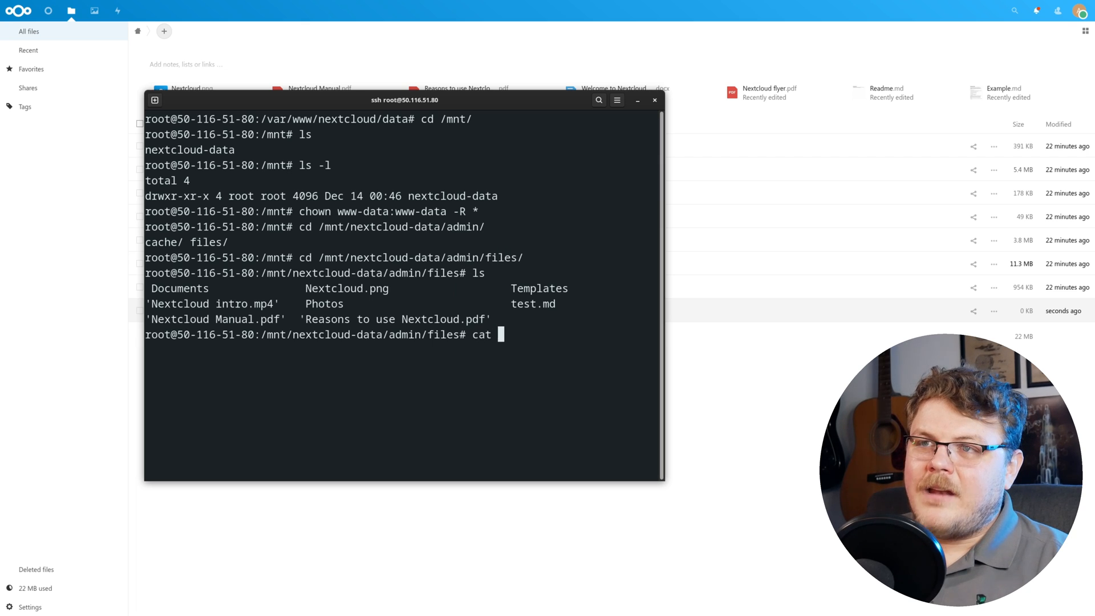